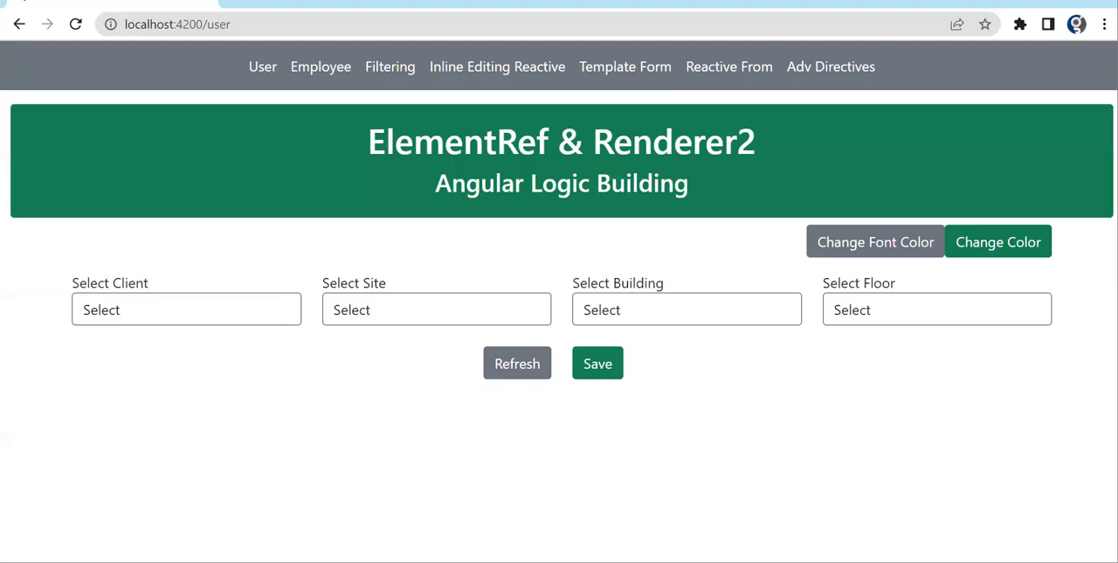
mouse_move(881, 375)
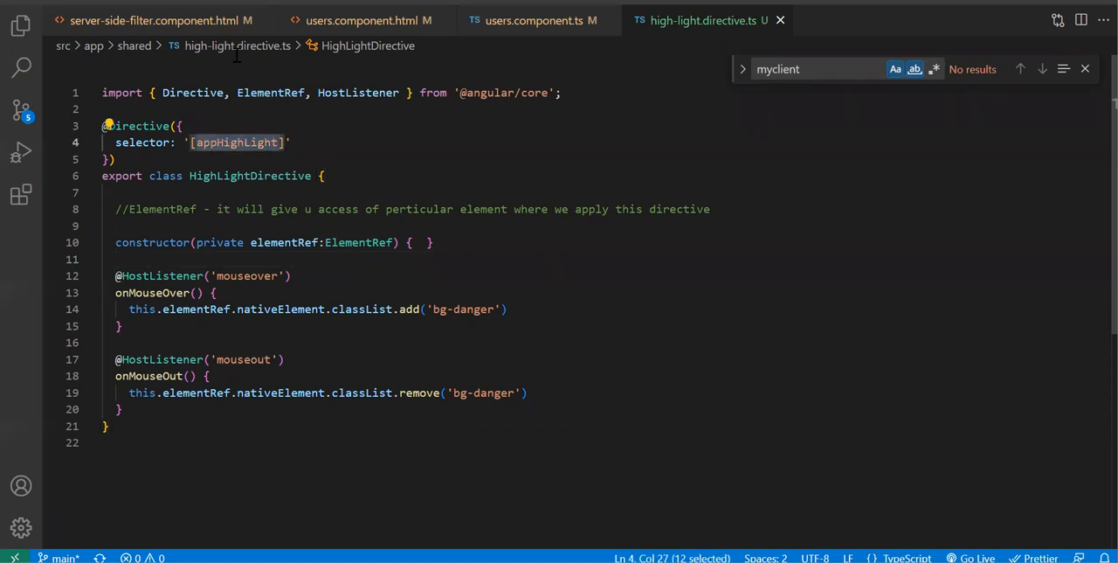
Compare the highlight directive with the server-side filter template, typing 'docu' and '()'.
left_click(158, 21)
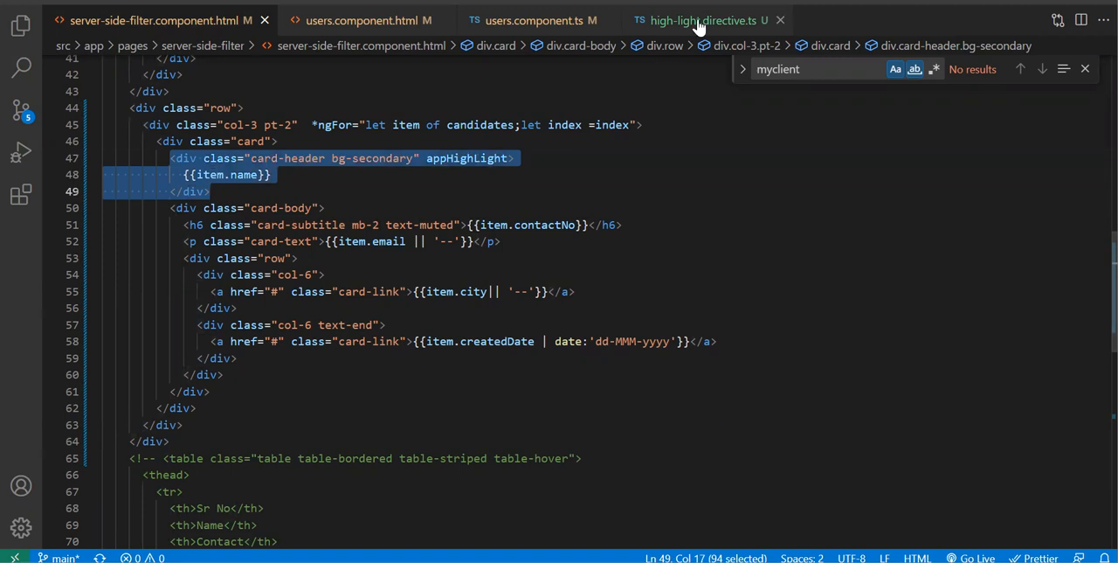
left_click(703, 19)
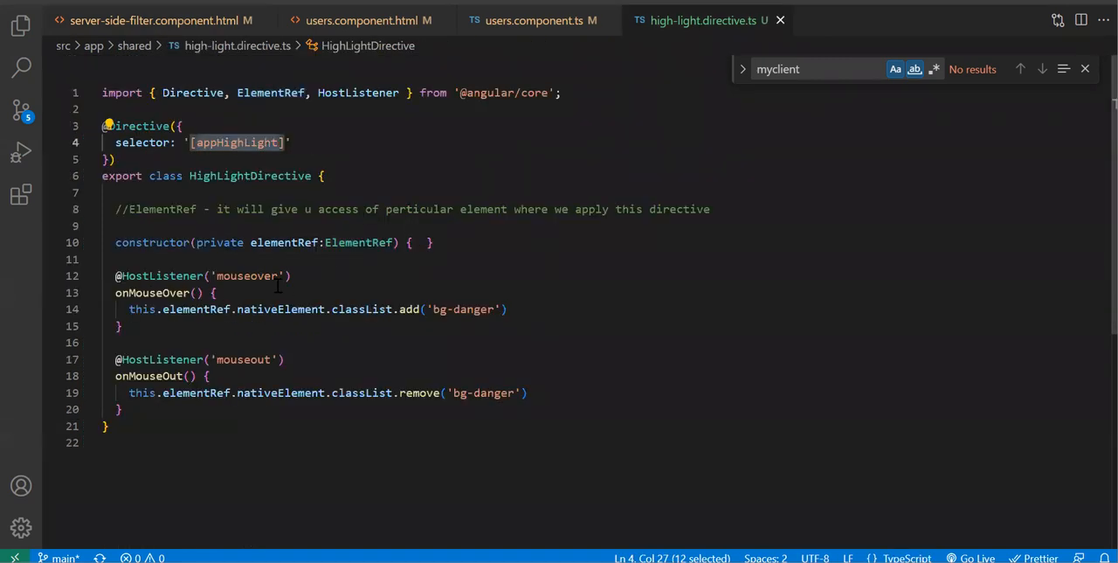
mouse_move(254, 304)
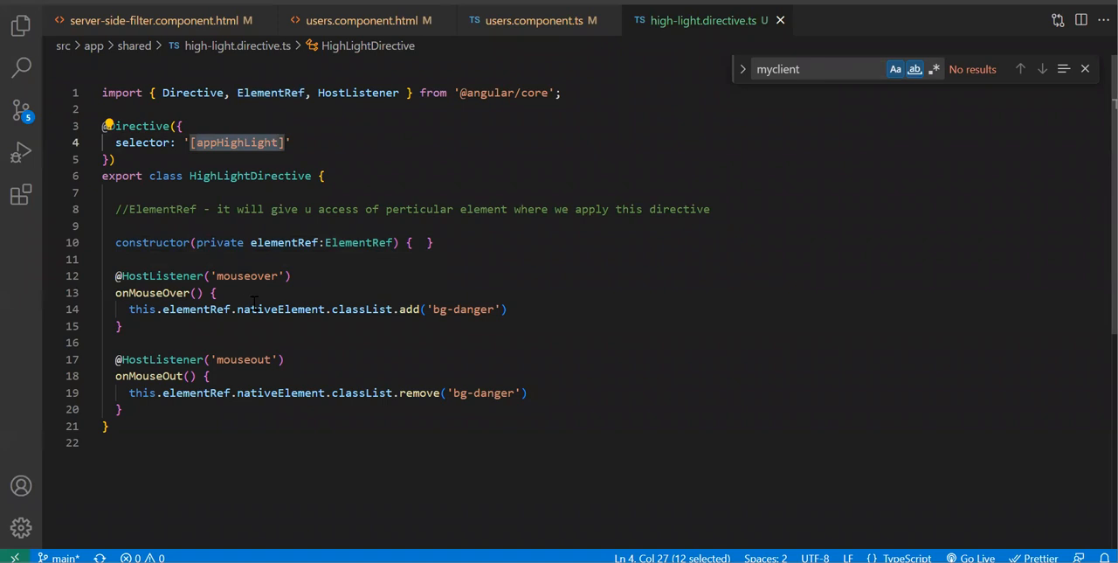
left_click(157, 20)
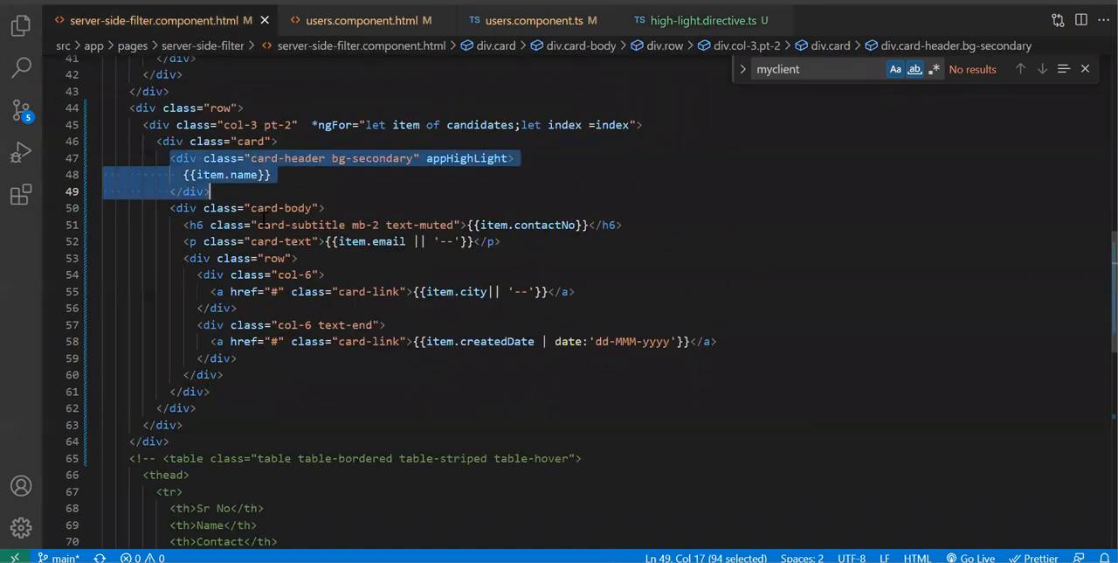
mouse_move(315, 161)
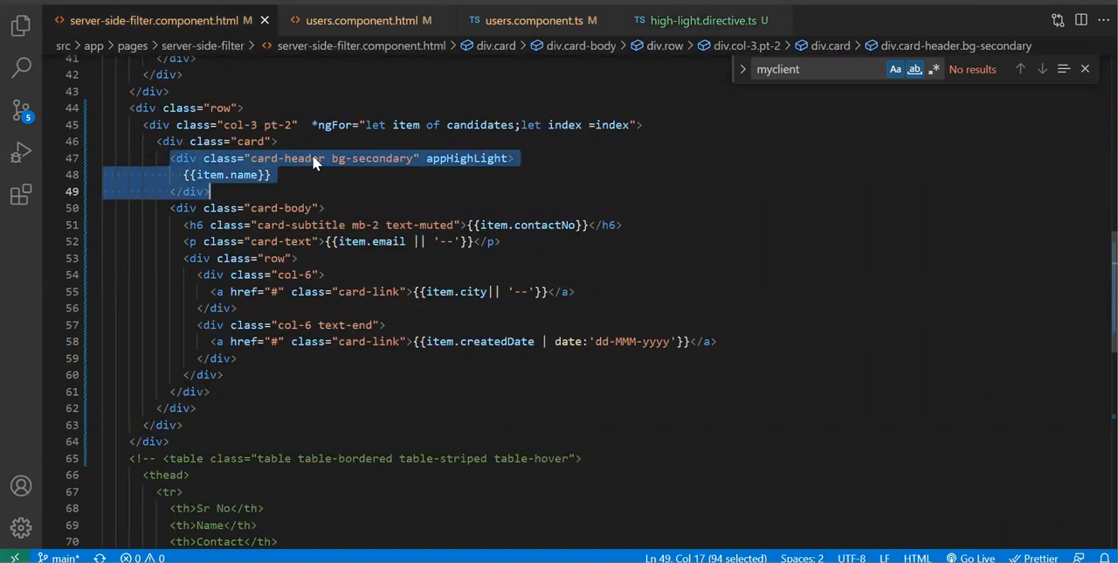
left_click(703, 20)
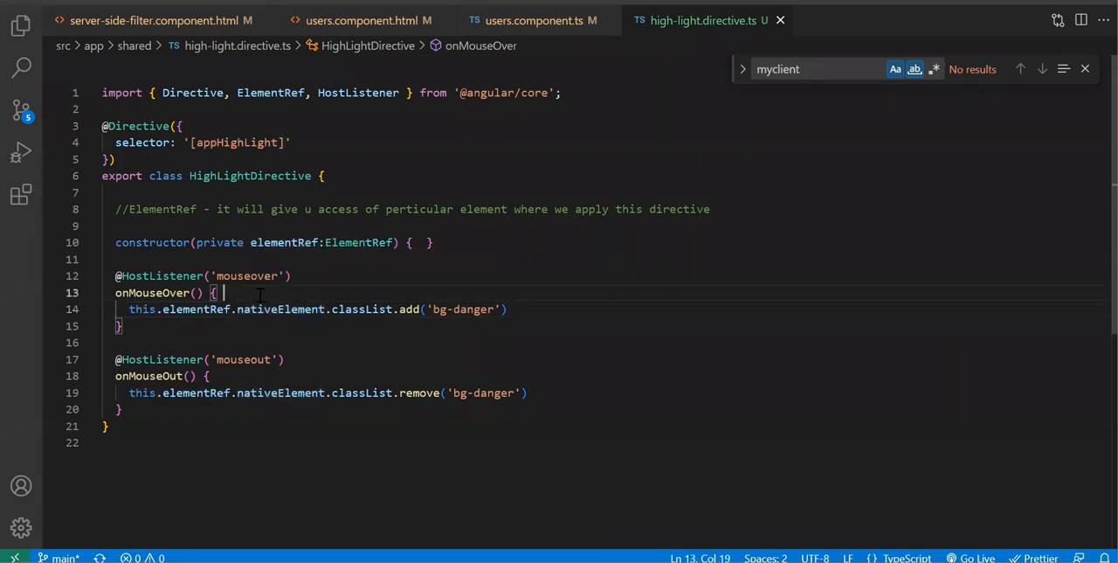
type("document.getElementById")
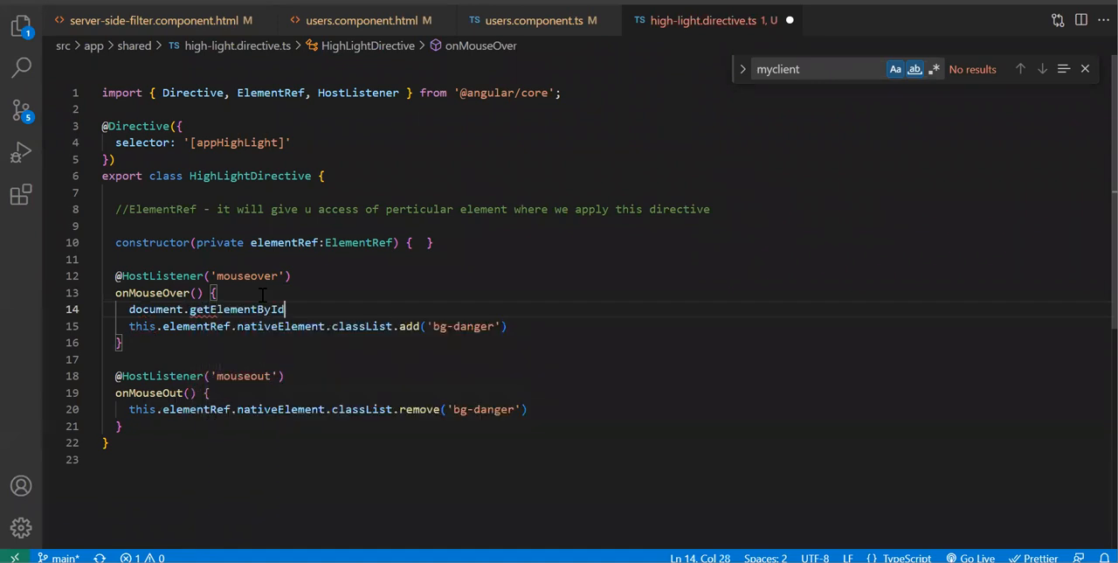
type("()")
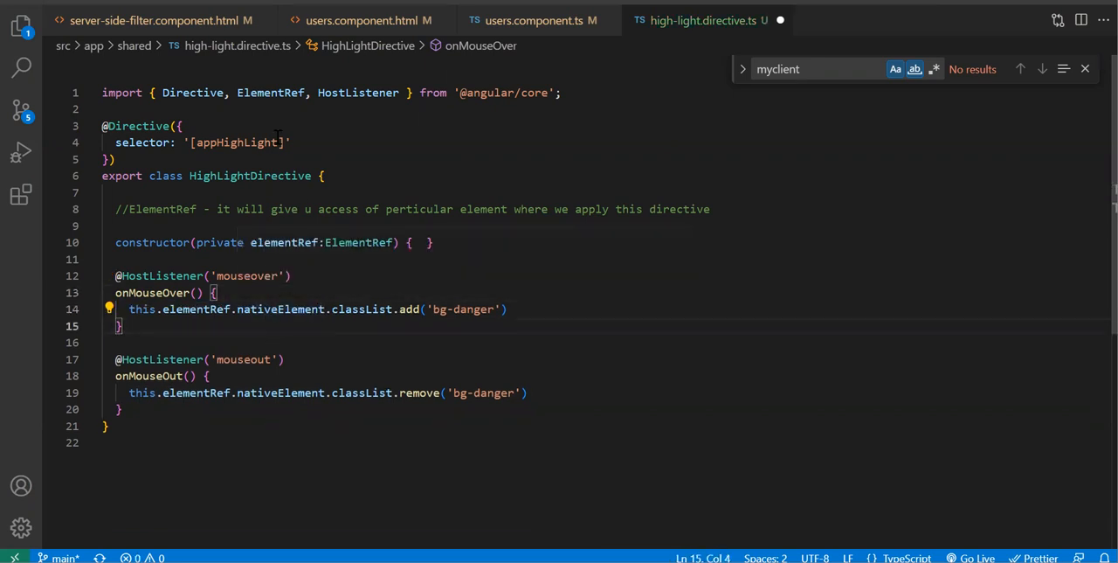
Highlight the appHighLight selector, card header and bg-danger class, then open the Filtering page.
double_click(235, 142)
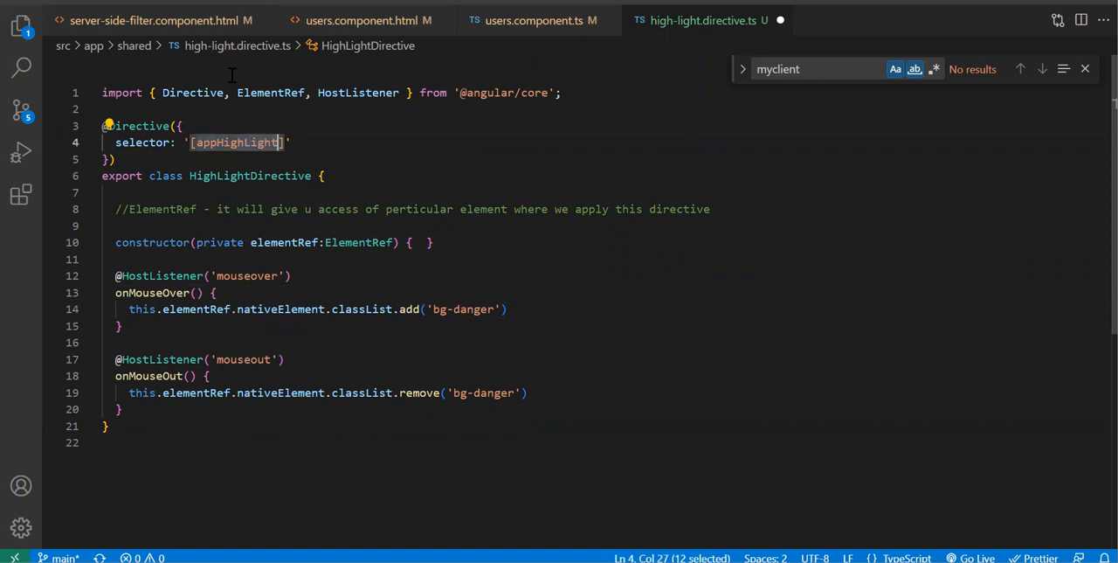
left_click(157, 20)
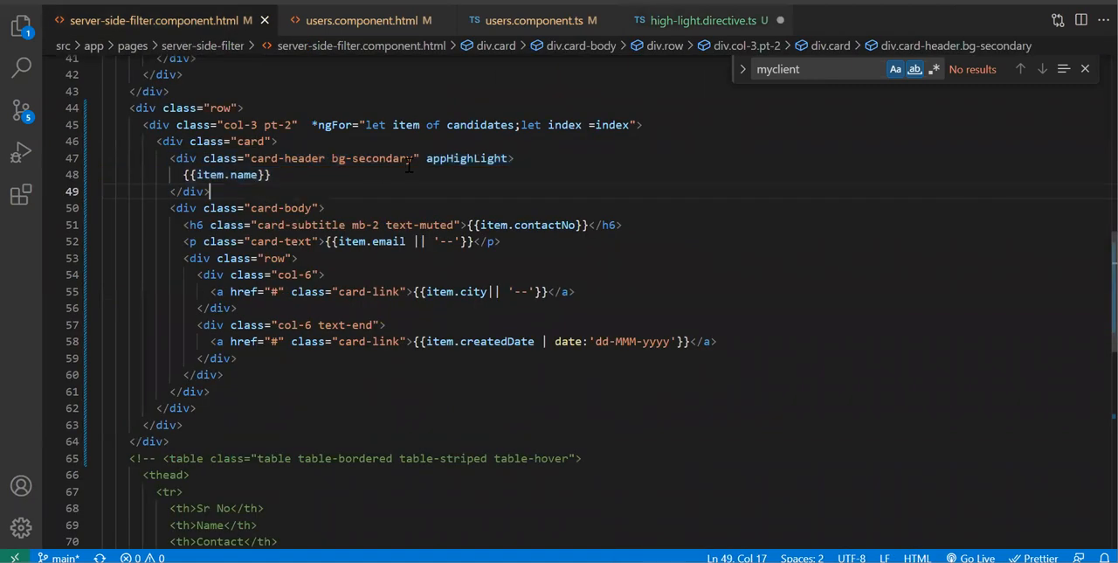
left_click_drag(170, 158, 210, 191)
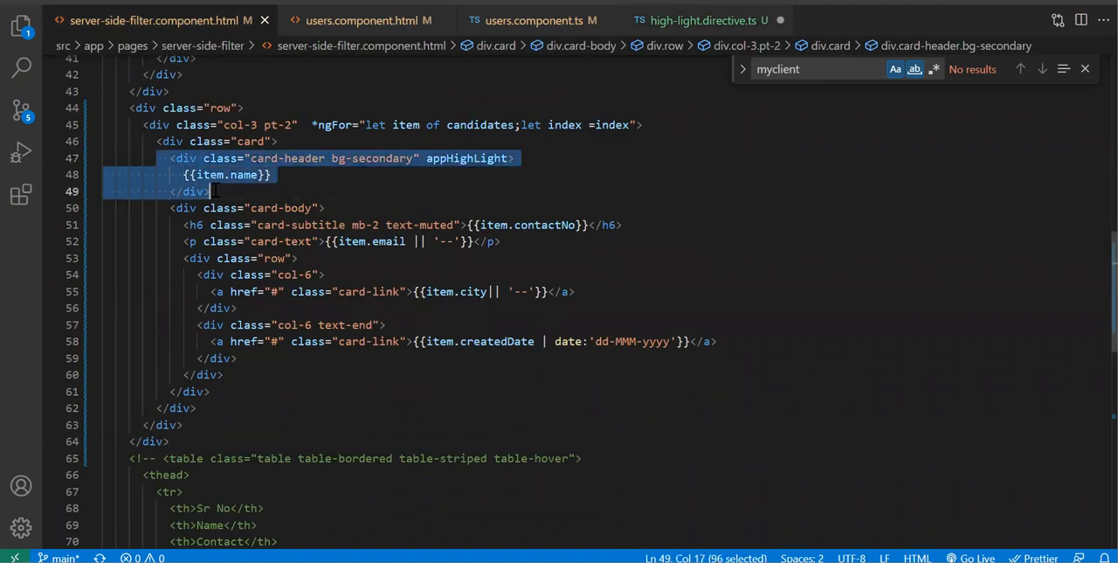
left_click(704, 20)
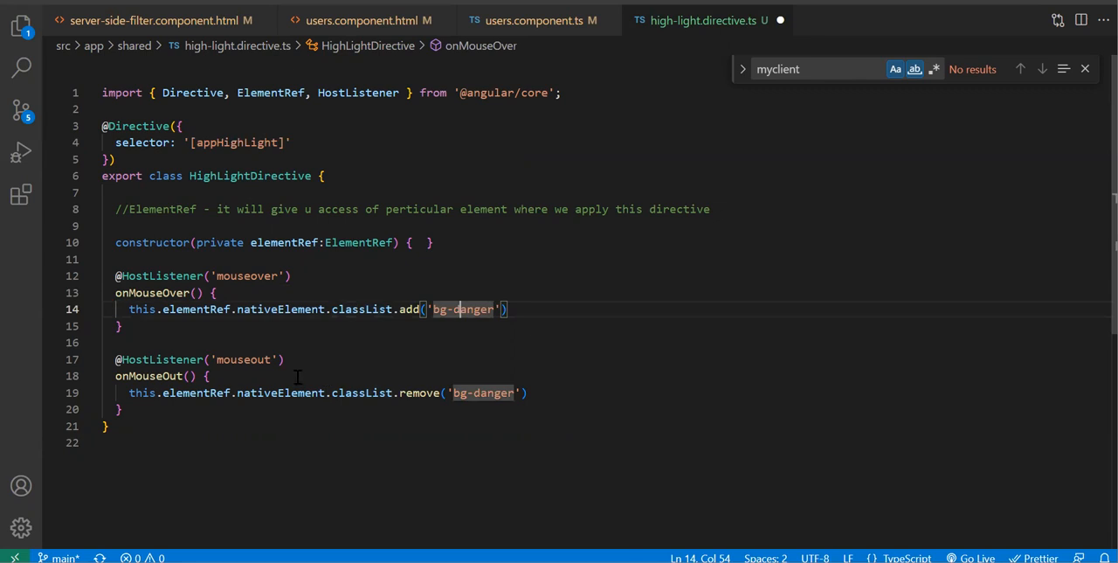
double_click(482, 393)
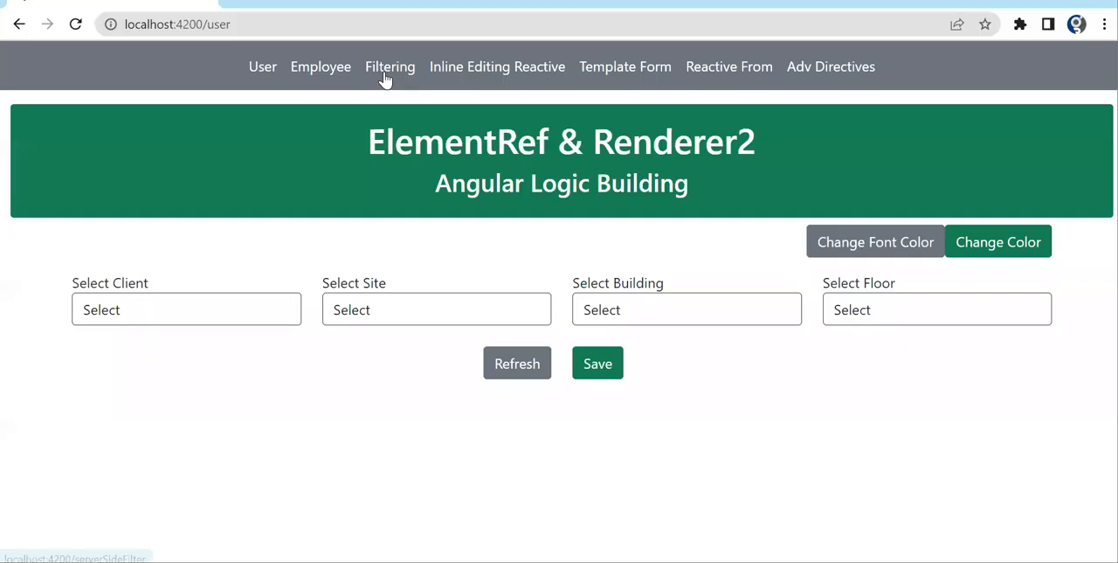
left_click(389, 67)
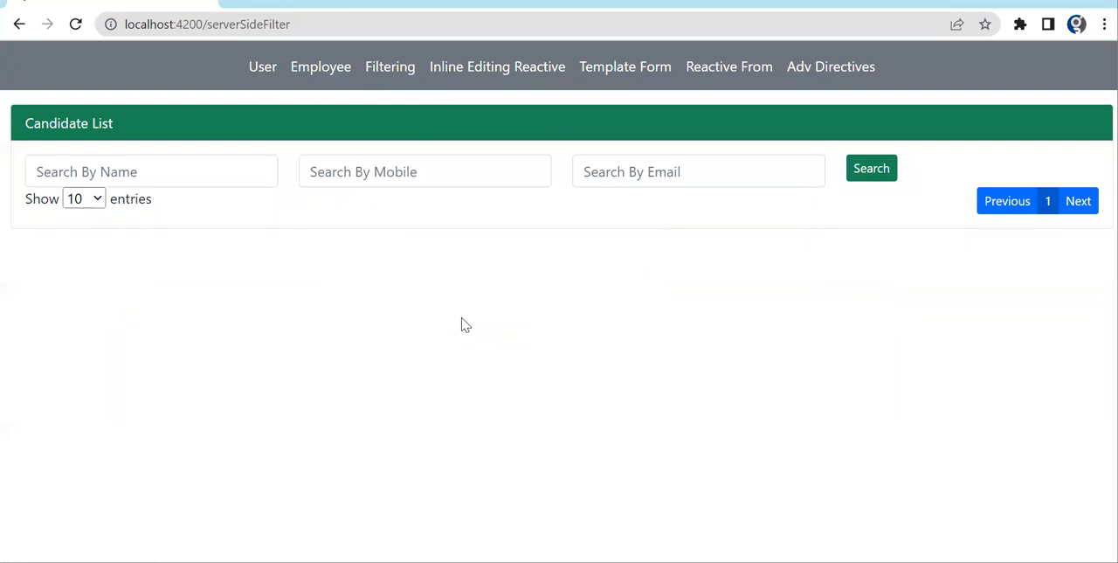
left_click(871, 168)
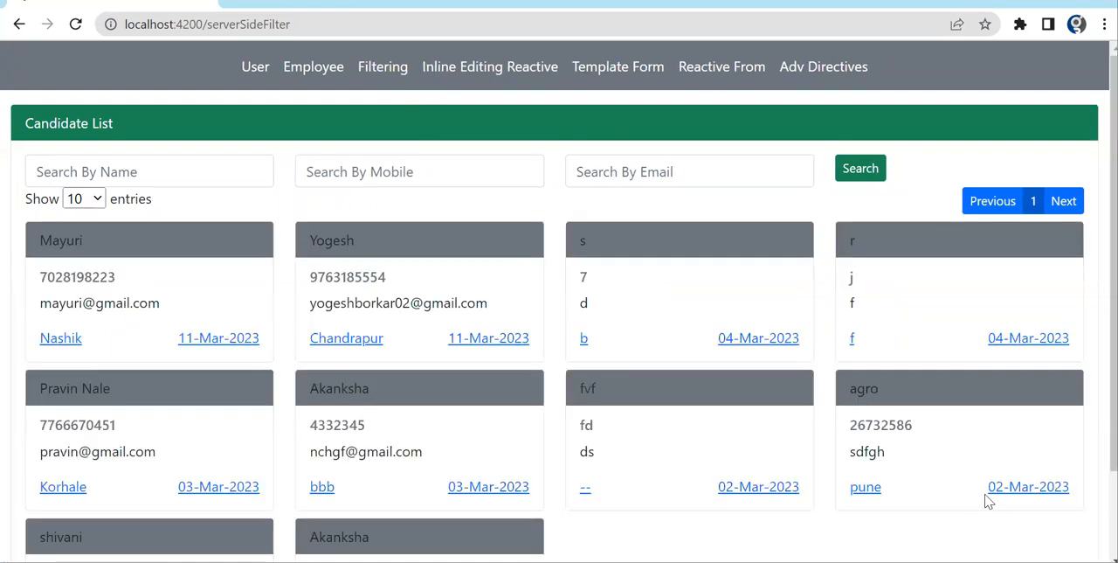
mouse_move(747, 464)
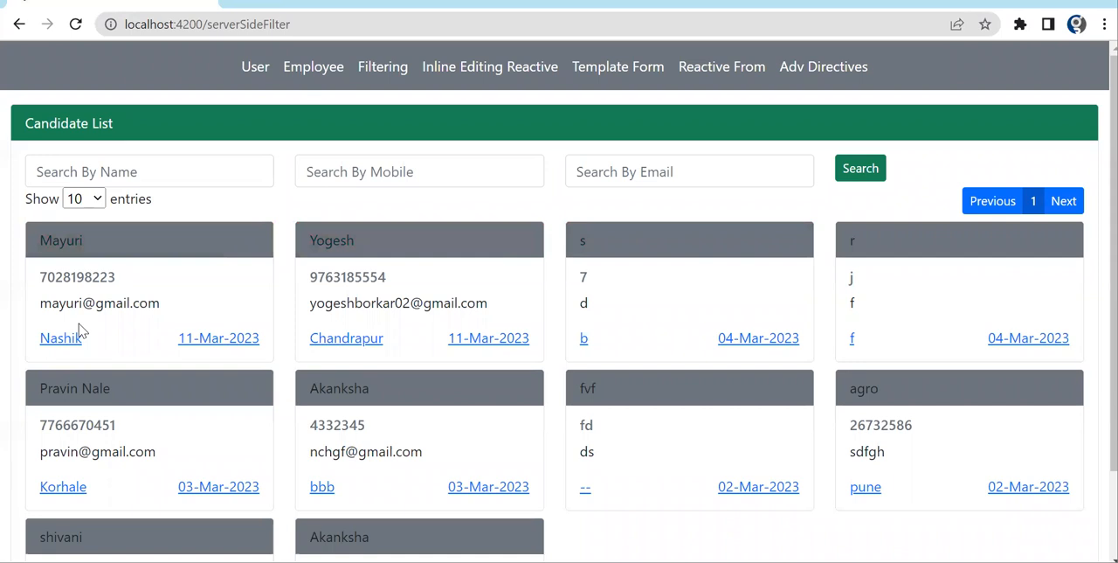
mouse_move(636, 498)
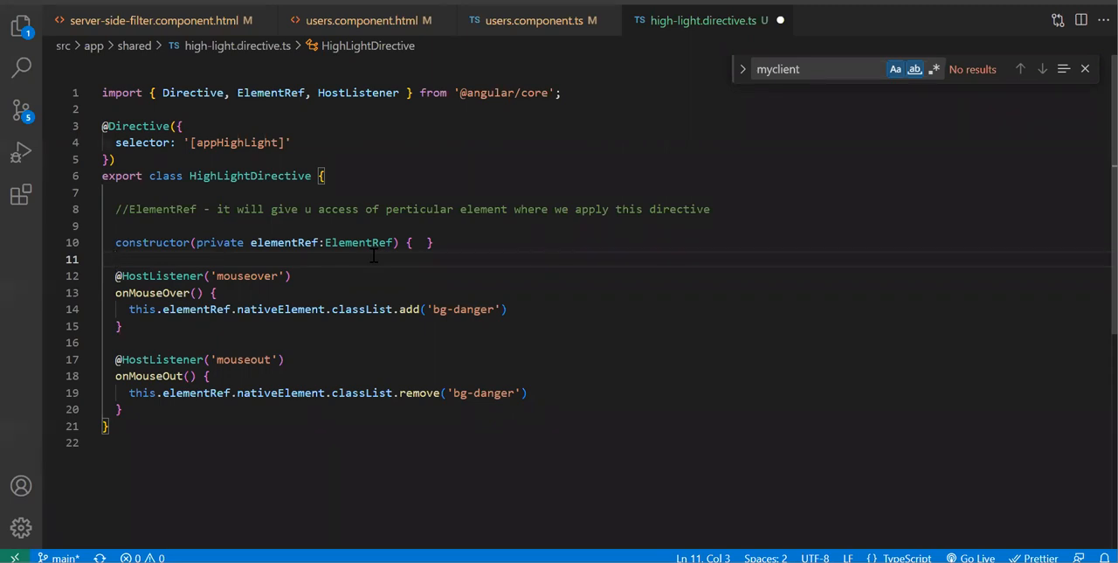
double_click(358, 242)
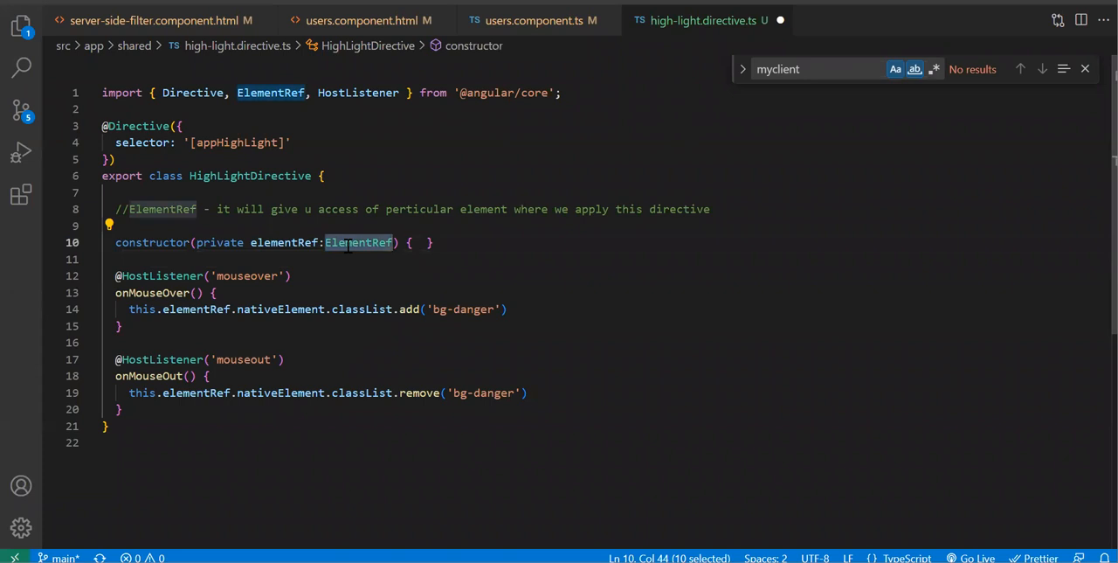
left_click(534, 20)
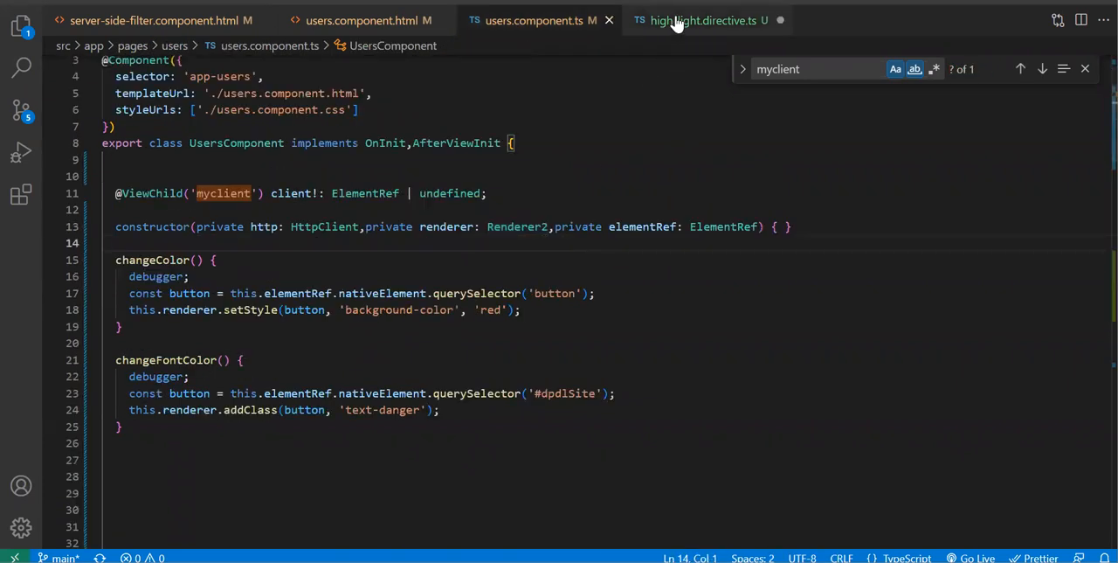
left_click(704, 20)
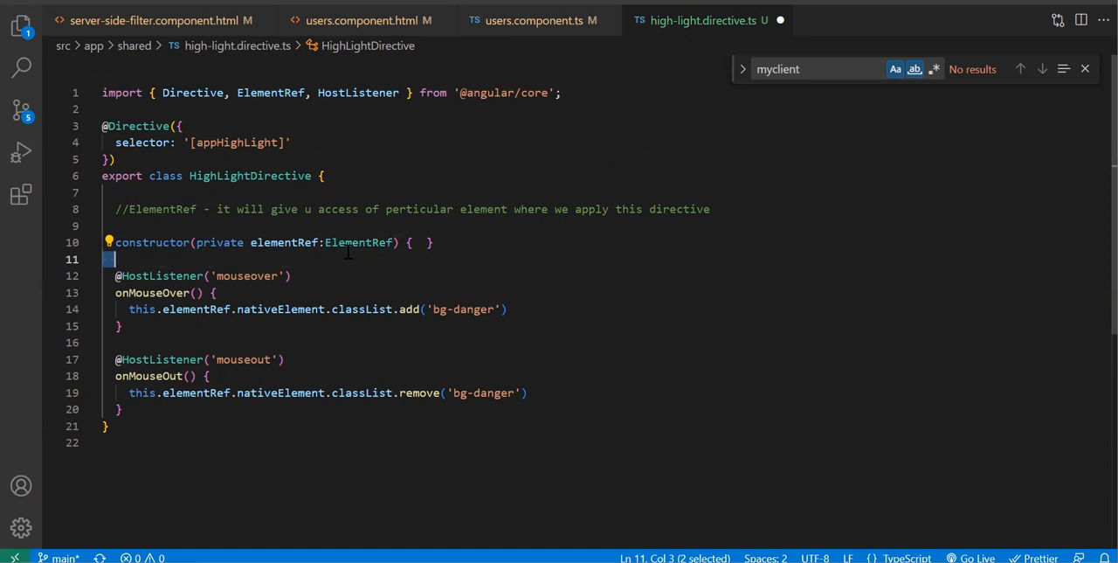
mouse_move(437, 55)
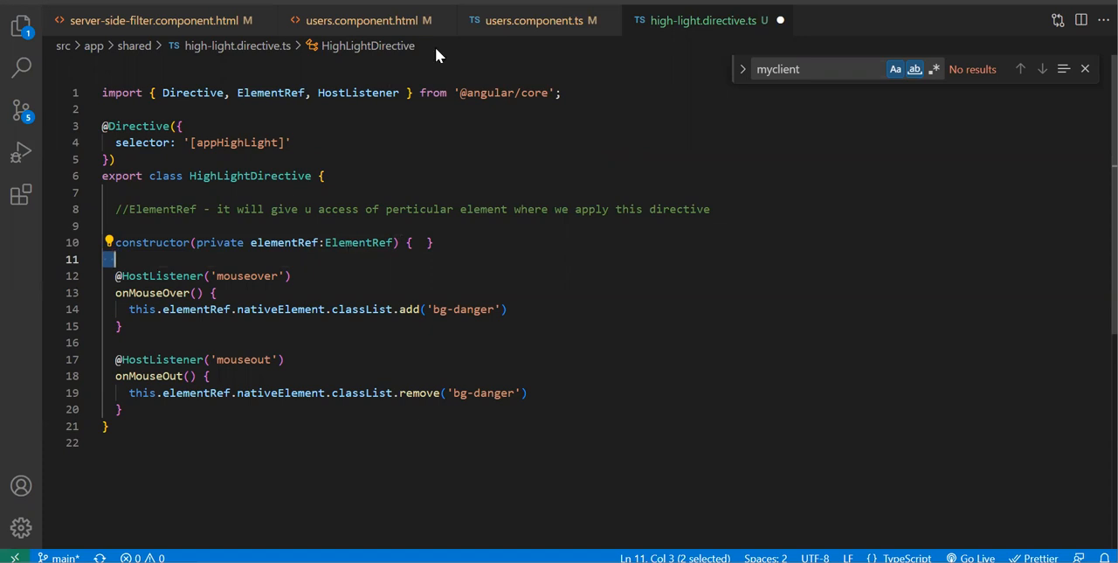
left_click(535, 20)
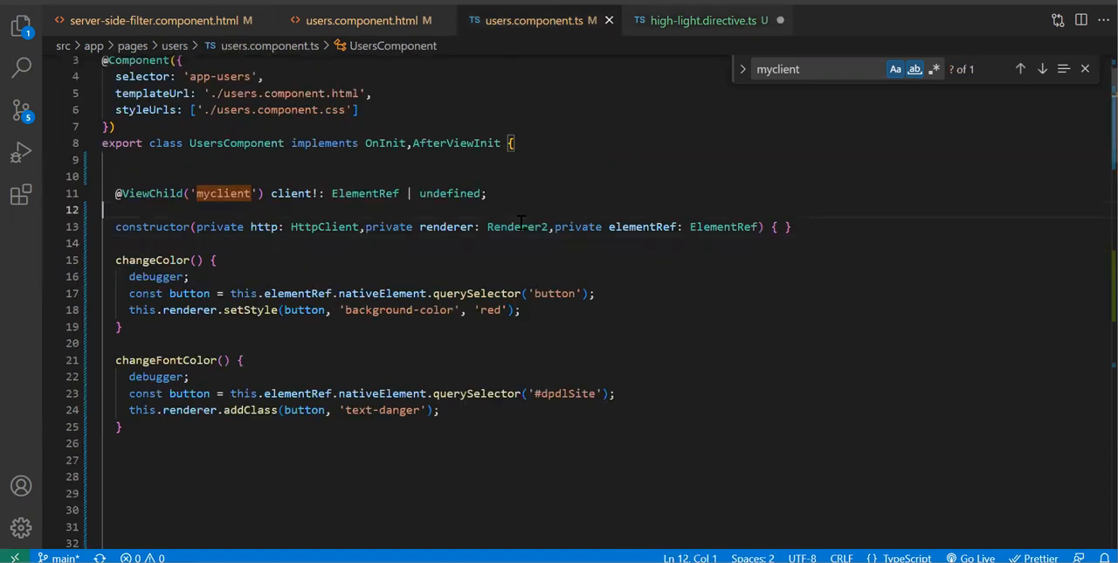
double_click(518, 226)
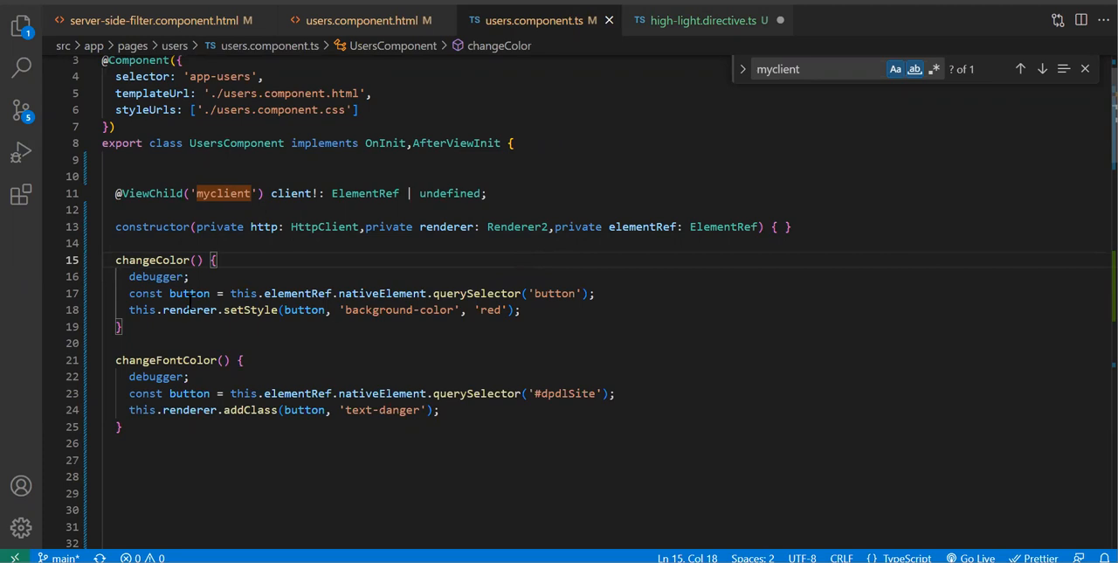
mouse_move(367, 20)
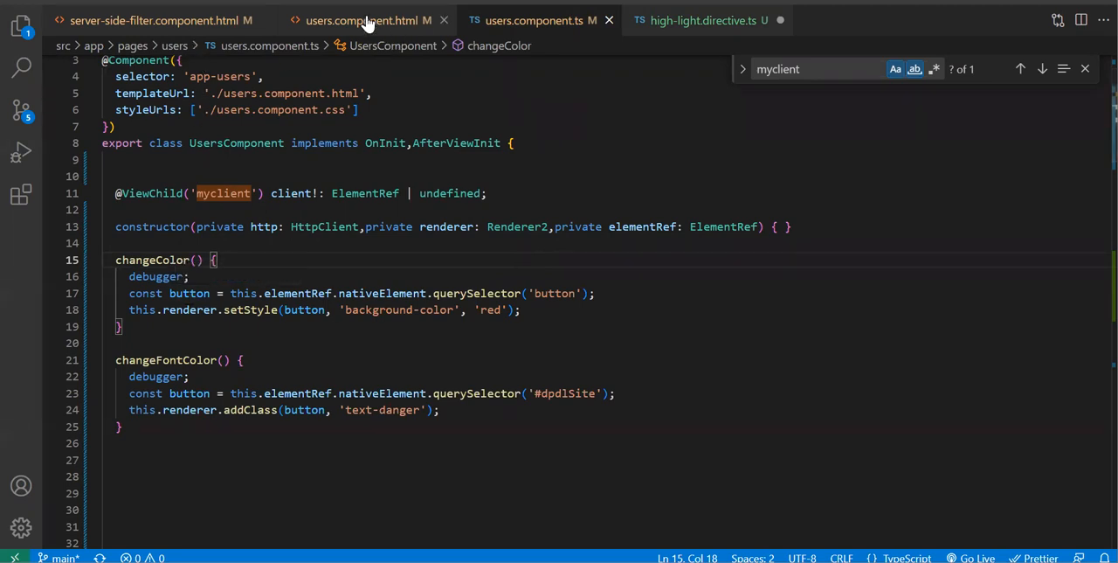
left_click(367, 21)
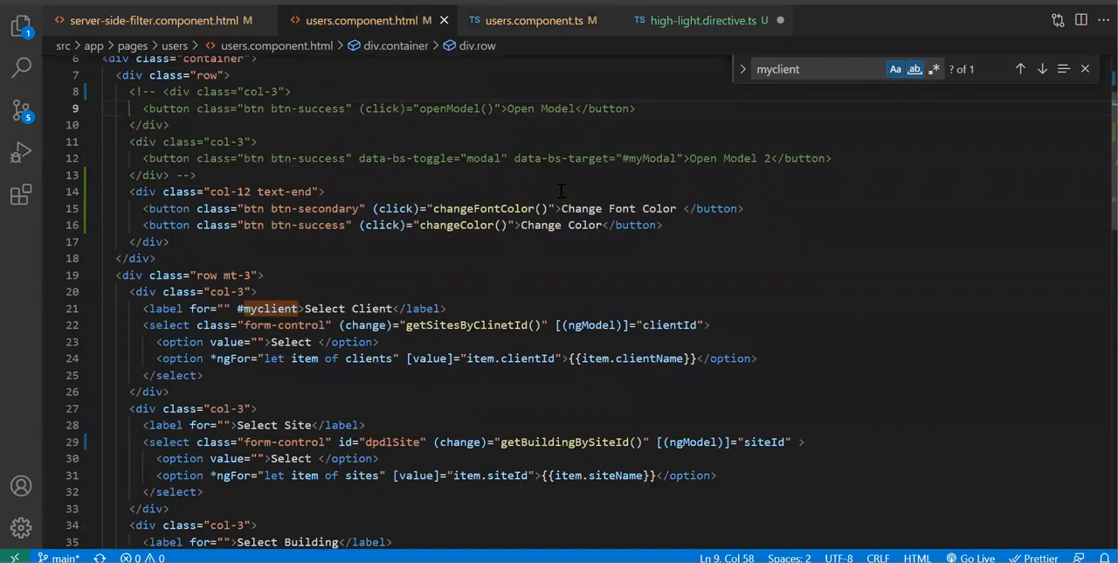
double_click(455, 225)
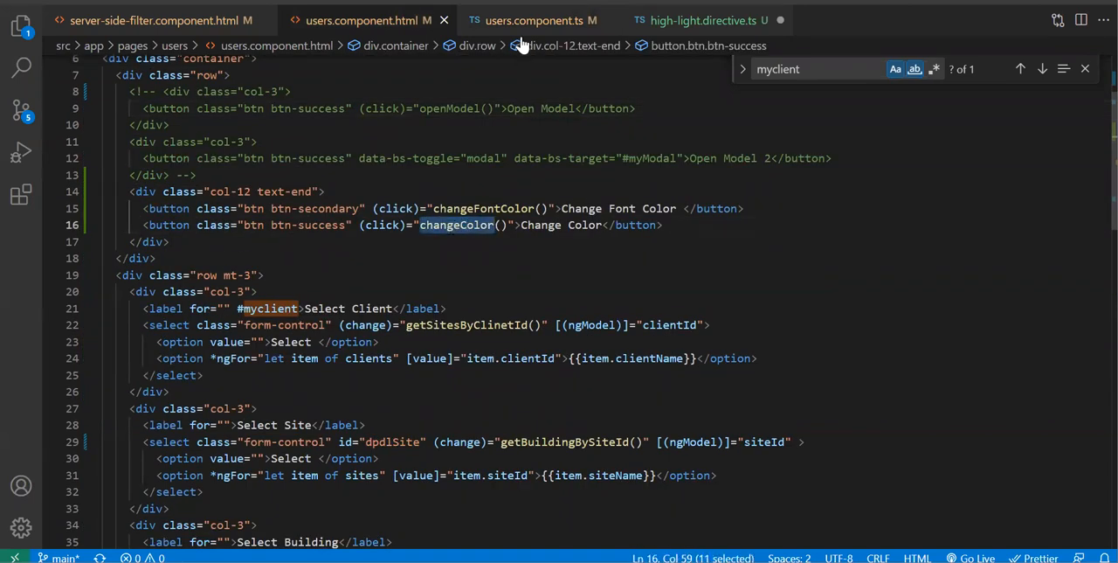
left_click(535, 20)
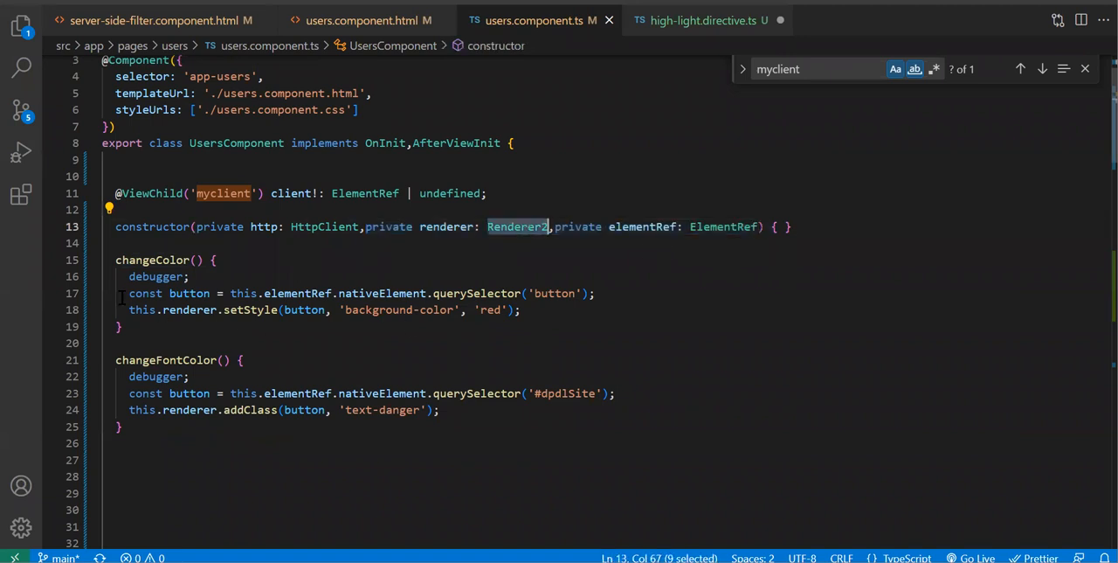
double_click(475, 293)
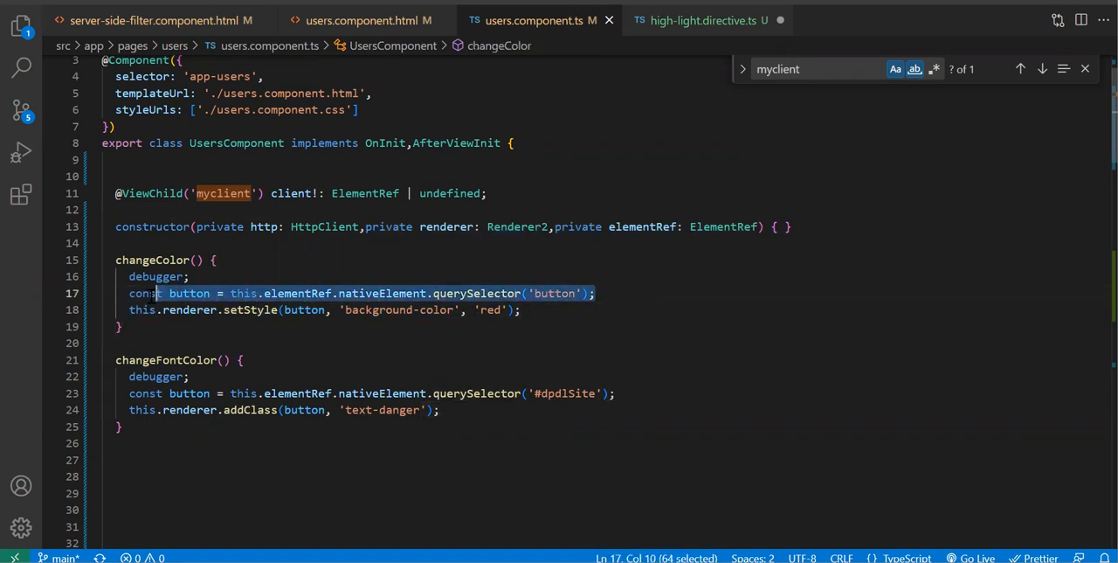
double_click(382, 293)
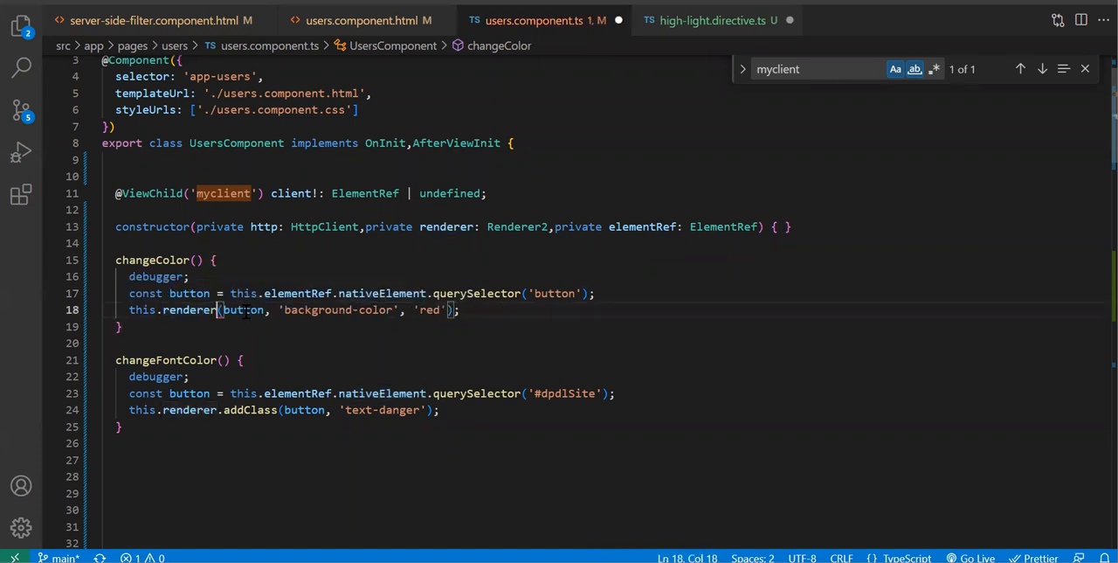
type(".")
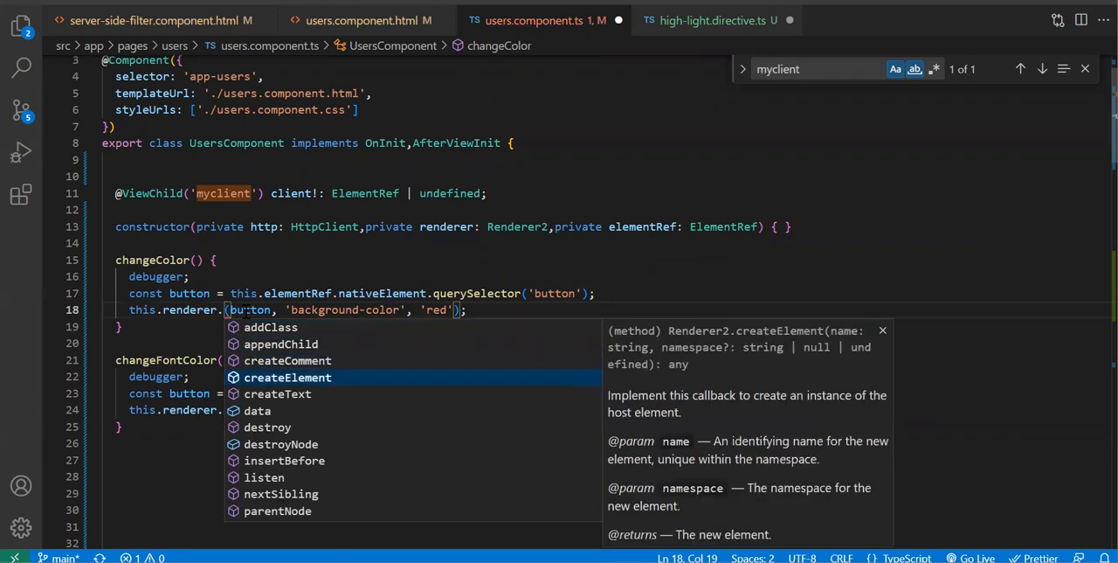
key("Escape")
type("setStyle")
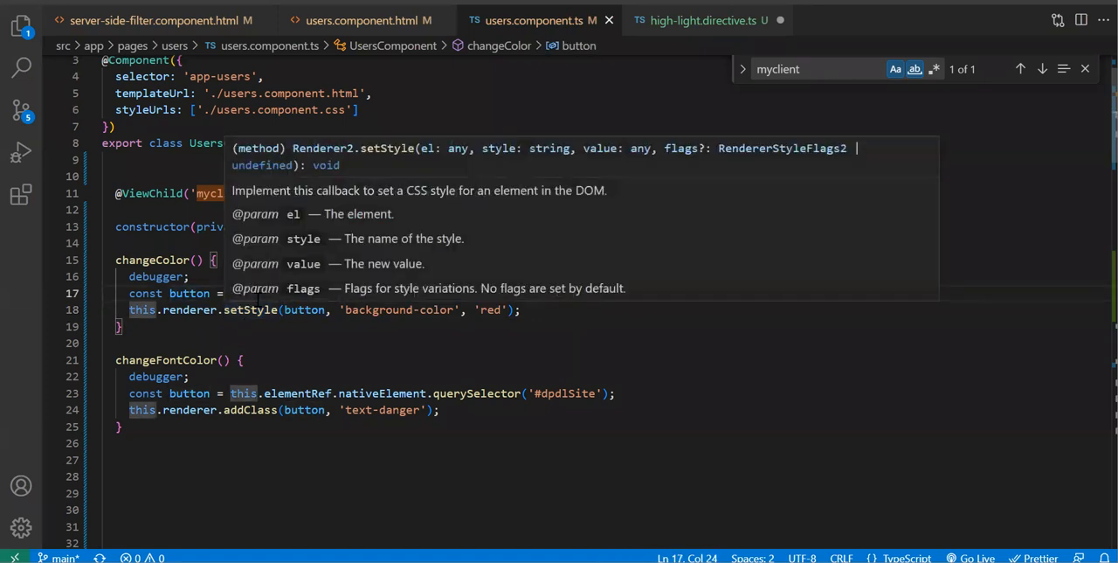
mouse_move(427, 156)
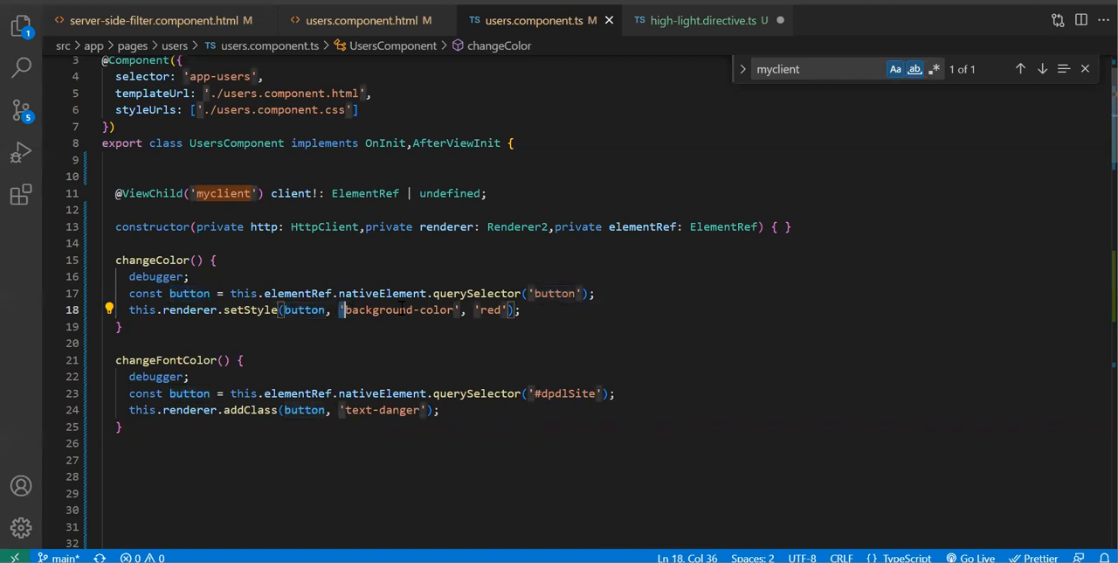
double_click(376, 309)
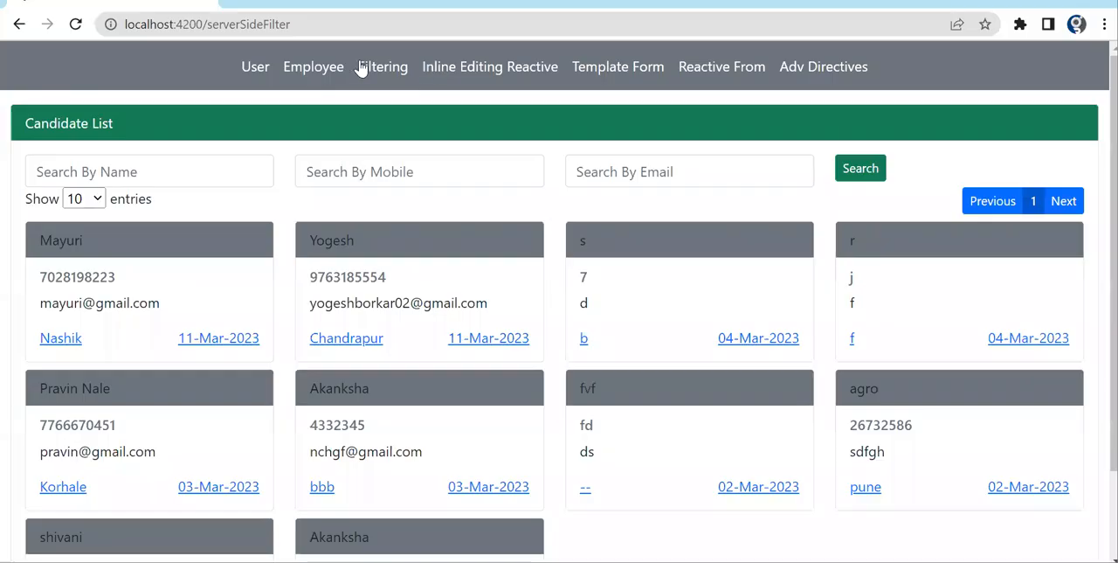
On the app's User page, run changeColor to turn the first button's background red.
left_click(255, 66)
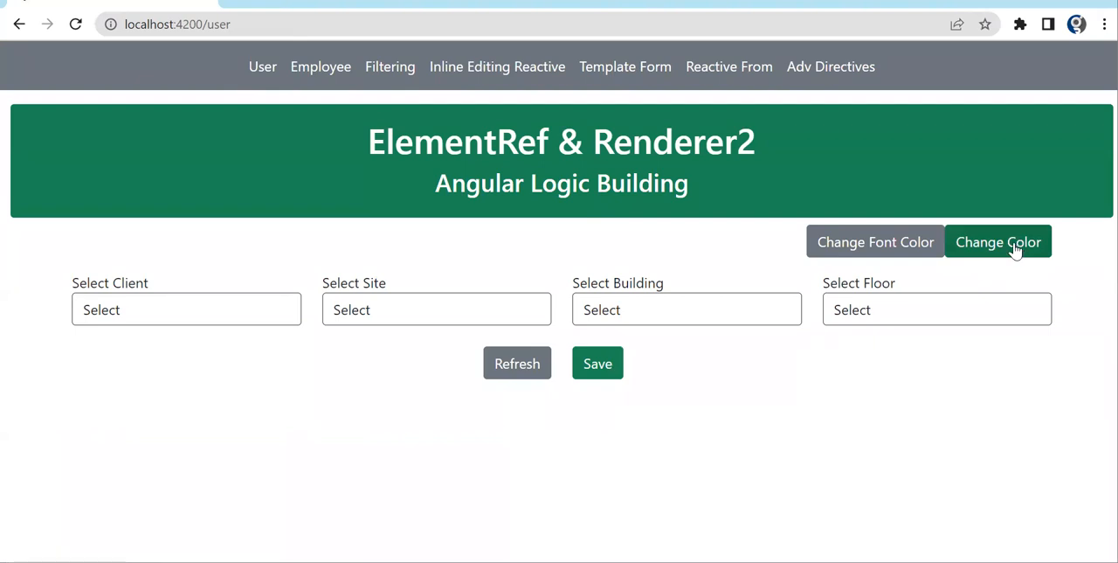
left_click(998, 242)
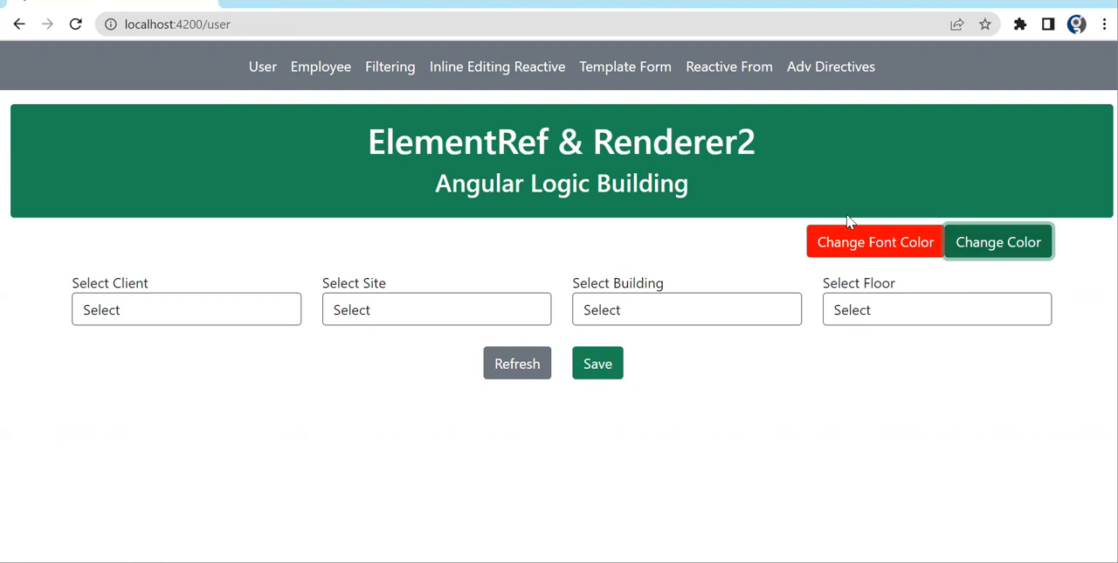
mouse_move(875, 242)
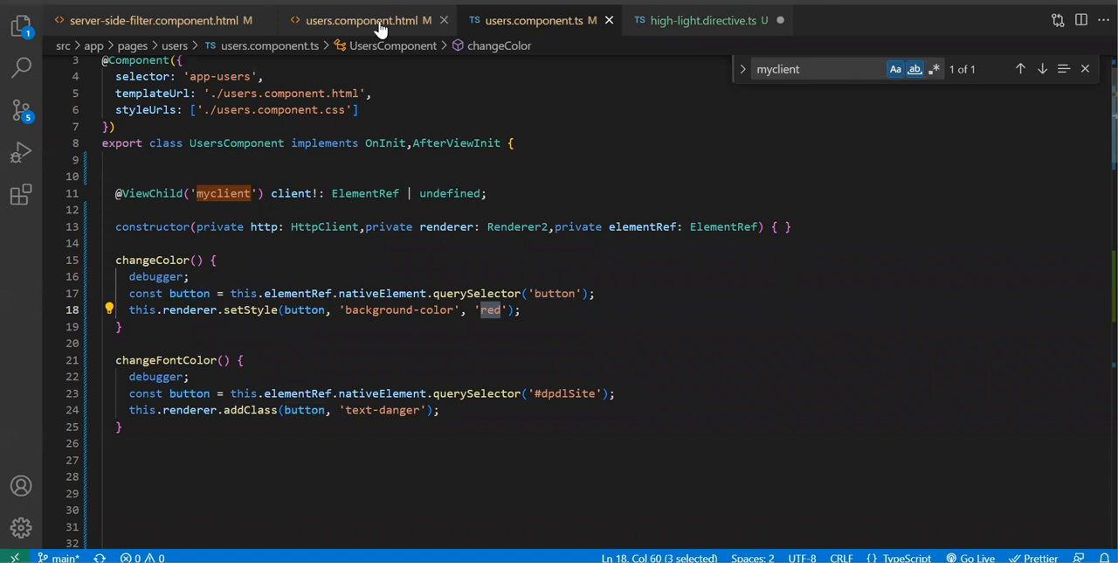
left_click(367, 20)
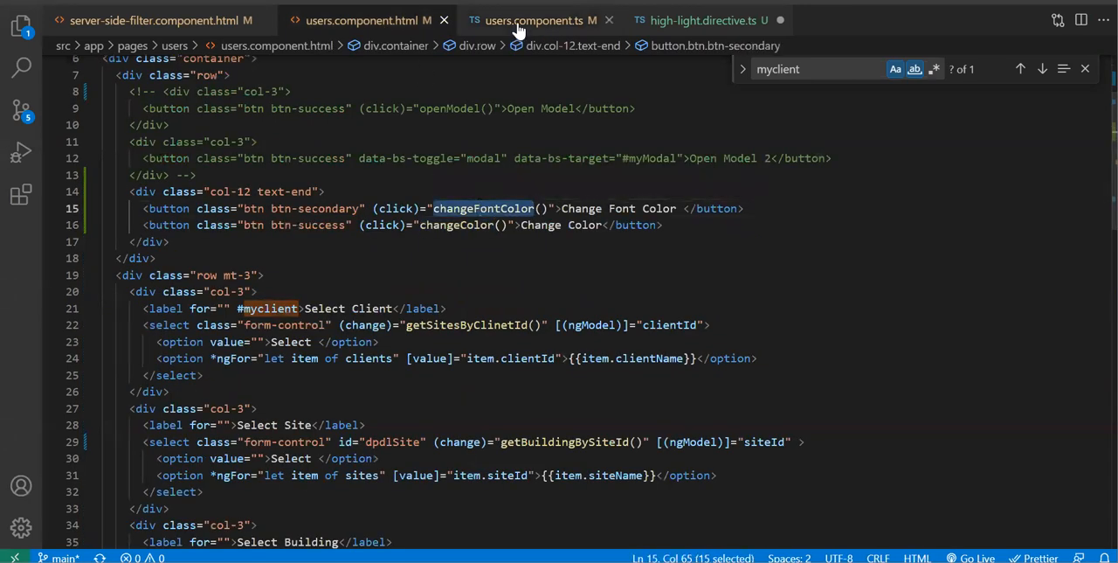
left_click(533, 20)
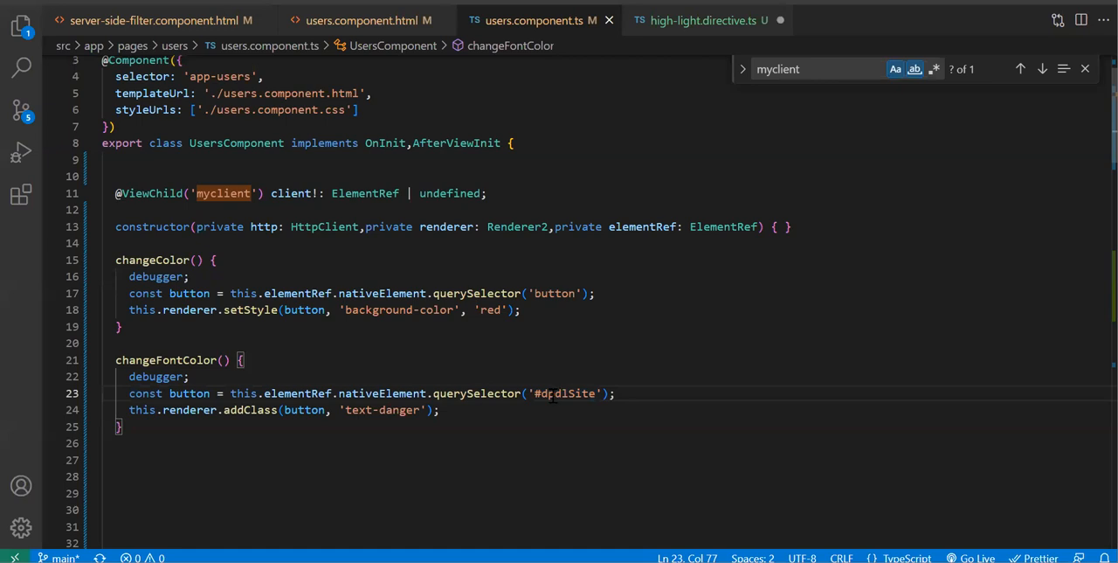
double_click(566, 393)
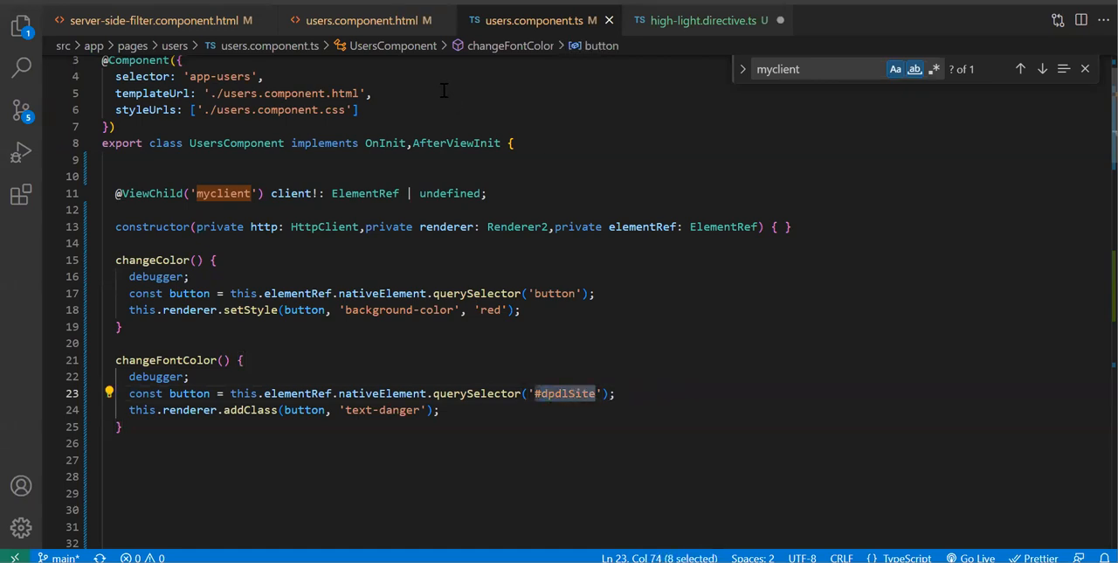
left_click(367, 20)
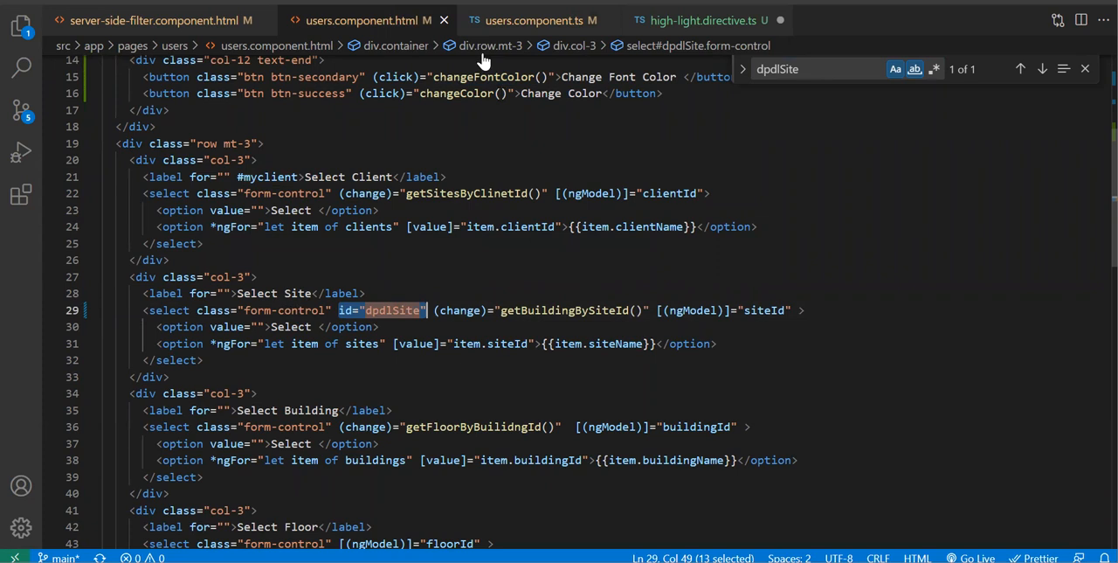
left_click(540, 20)
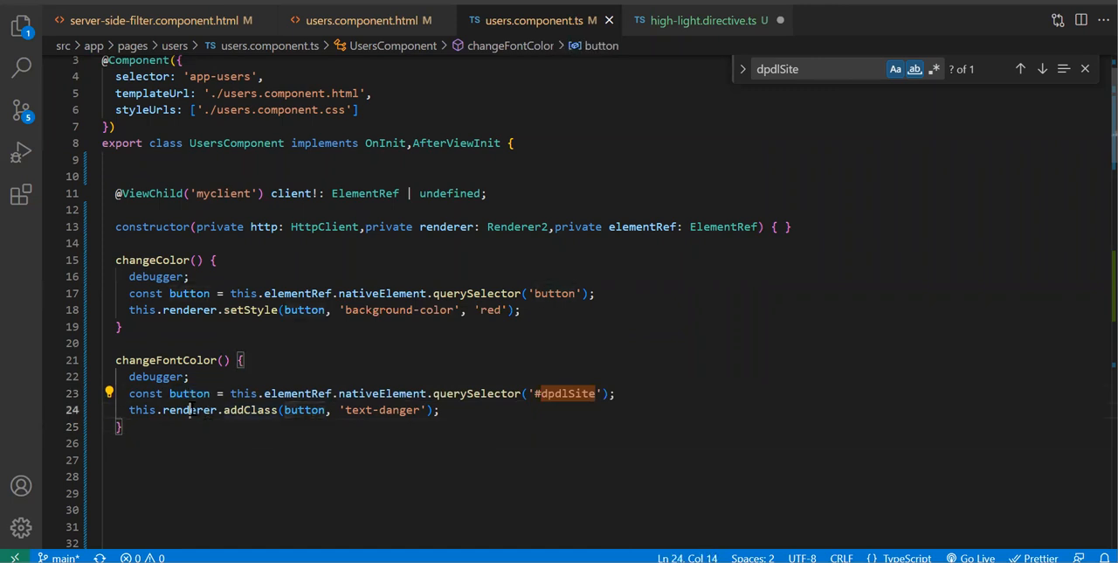
double_click(304, 410)
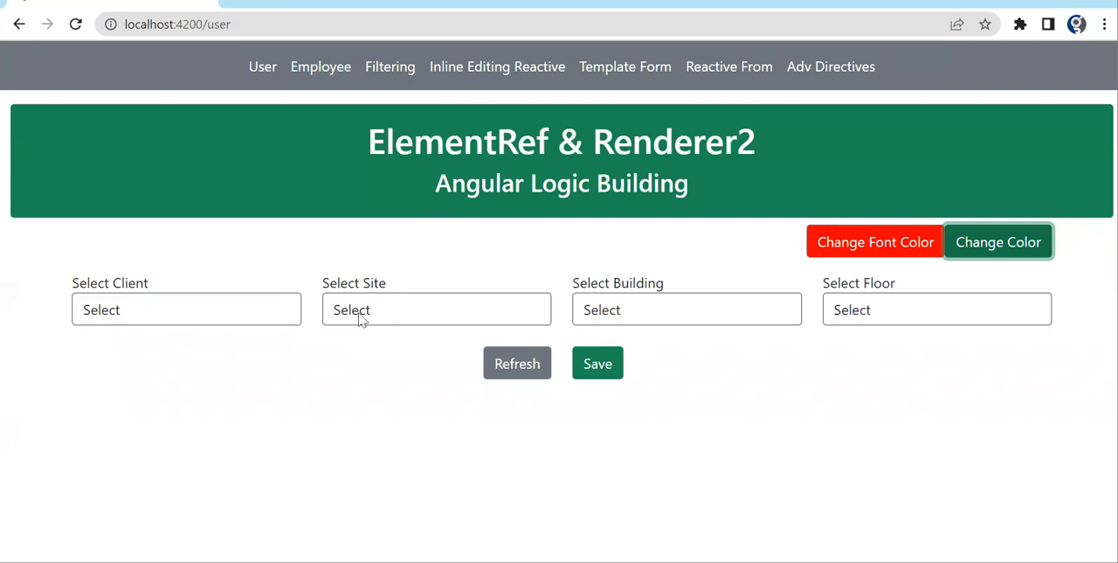
Run changeFontColor to redden the Select Site dropdown text, then return to the editor.
left_click(436, 309)
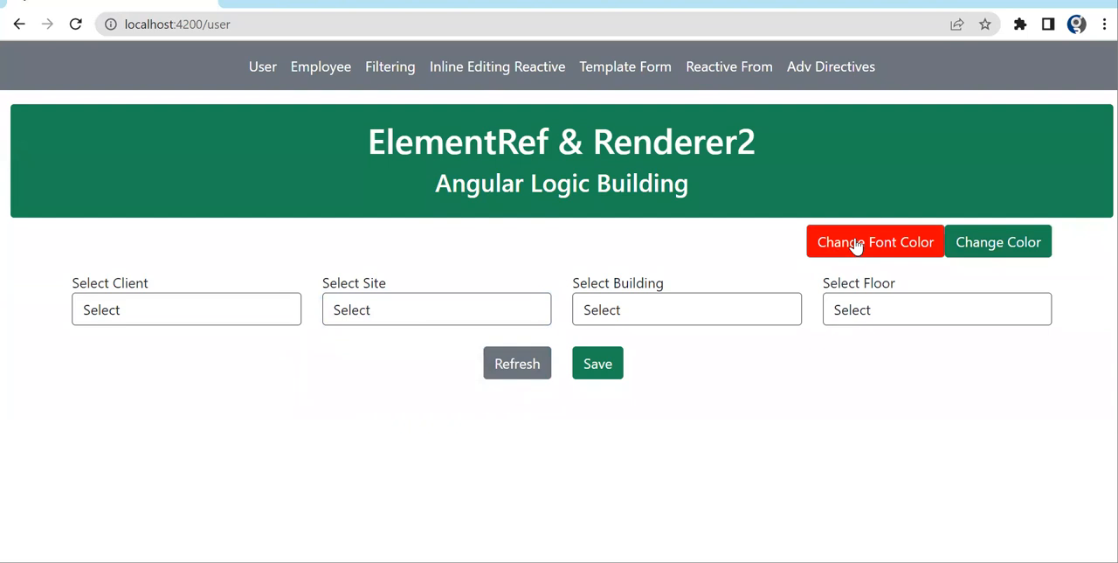
left_click(875, 242)
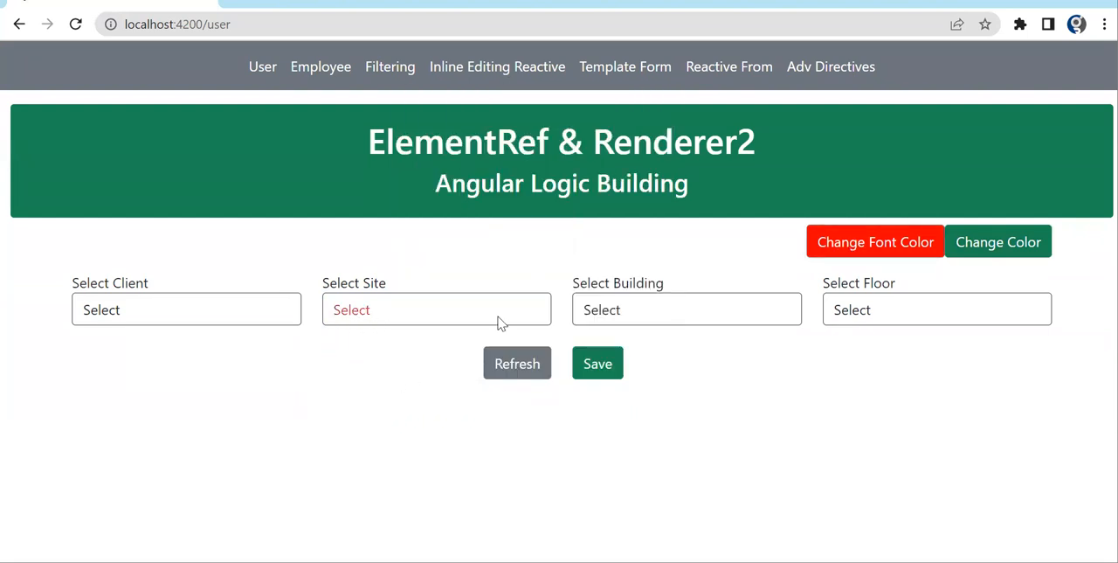
key("F12")
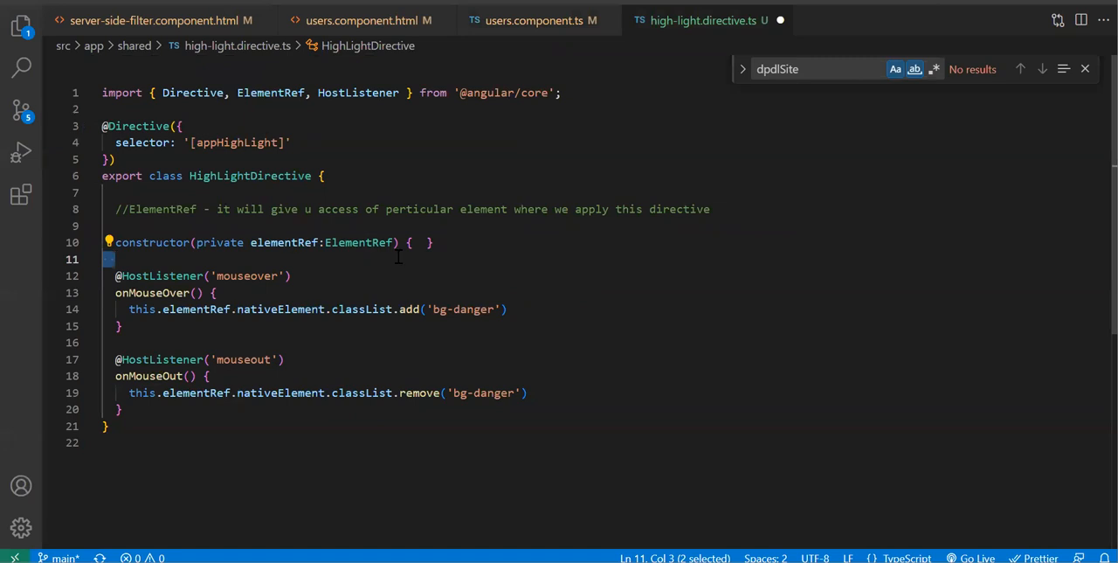
Insert a 'debugger;' statement in the highlight directive's mouse handler in high-light.directive.ts.
type("de")
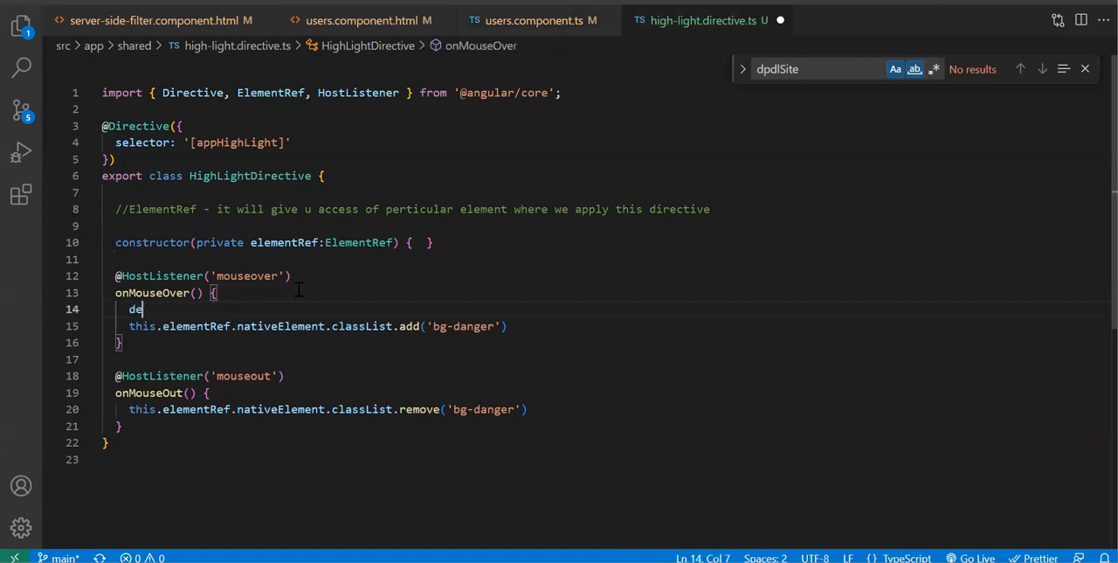
type("disableDebugTools")
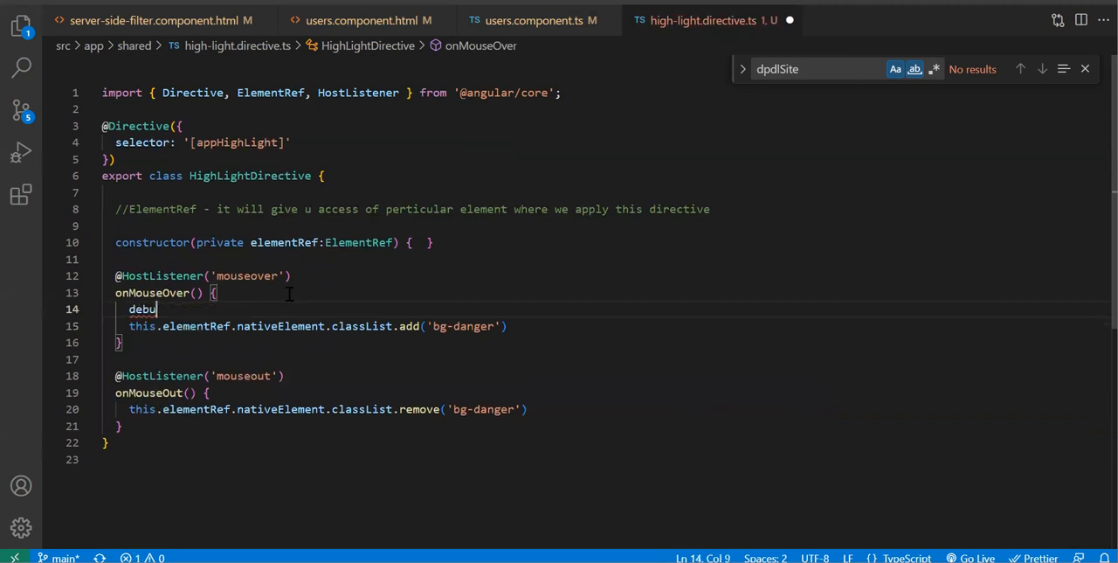
type("gger")
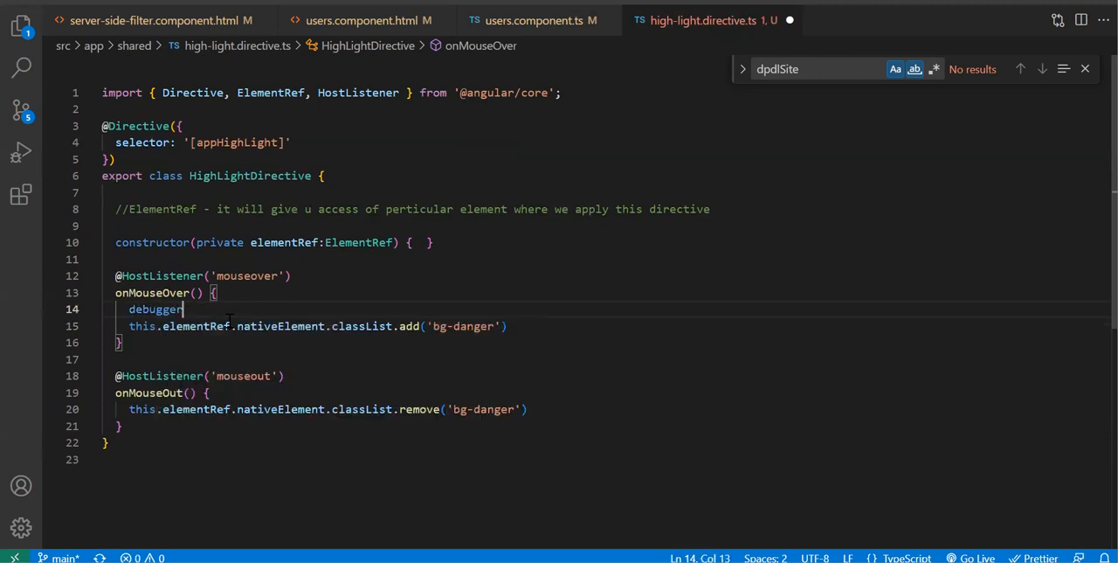
left_click_drag(183, 309, 229, 326)
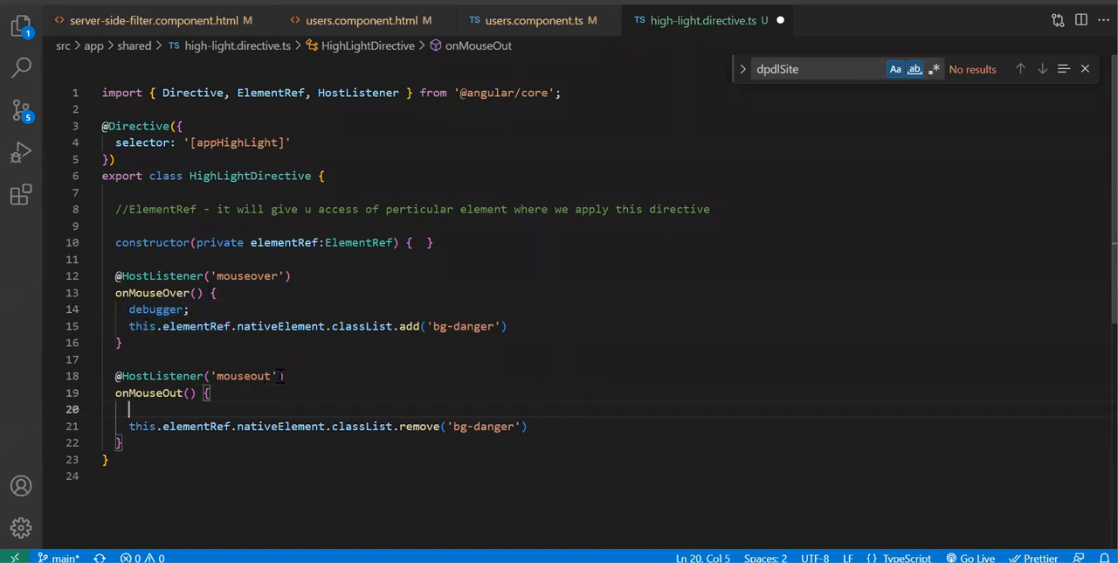
type("debugger;")
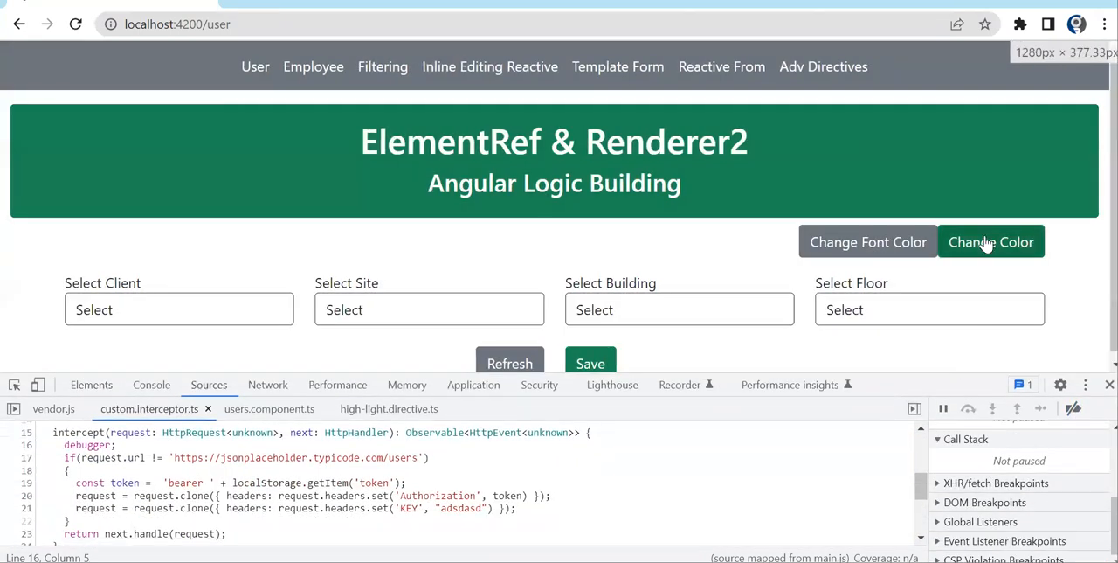
Trigger Change Color, step past the debugger line in changeColor(), and resume.
left_click(991, 242)
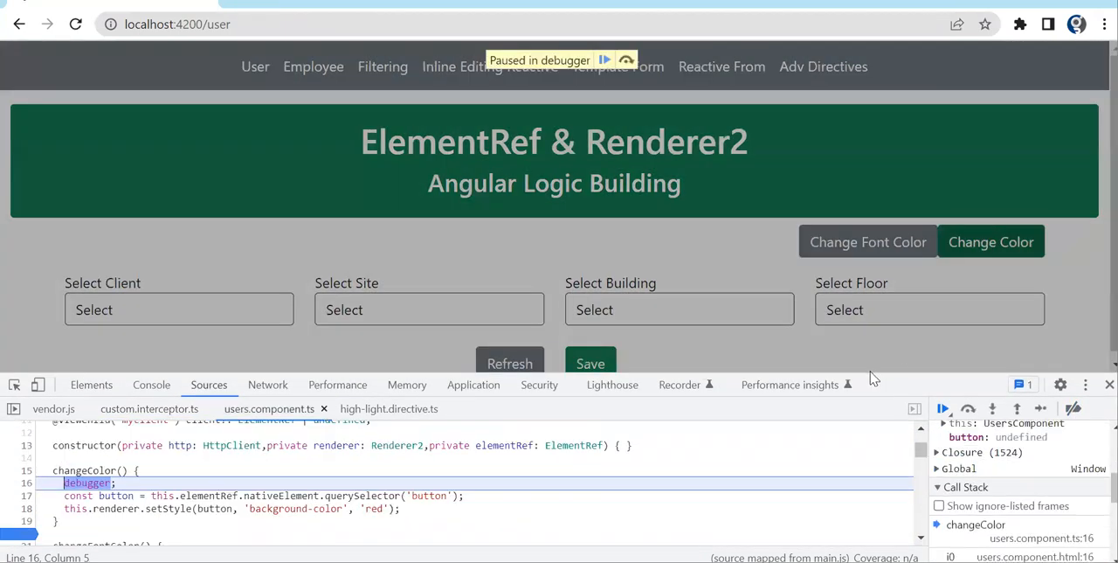
left_click(968, 408)
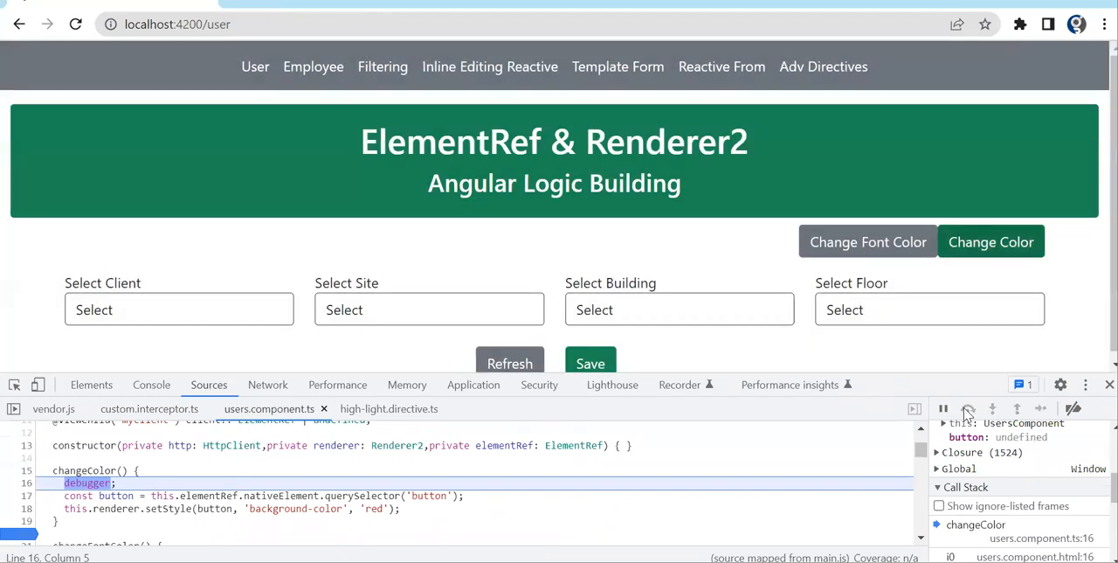
left_click(968, 408)
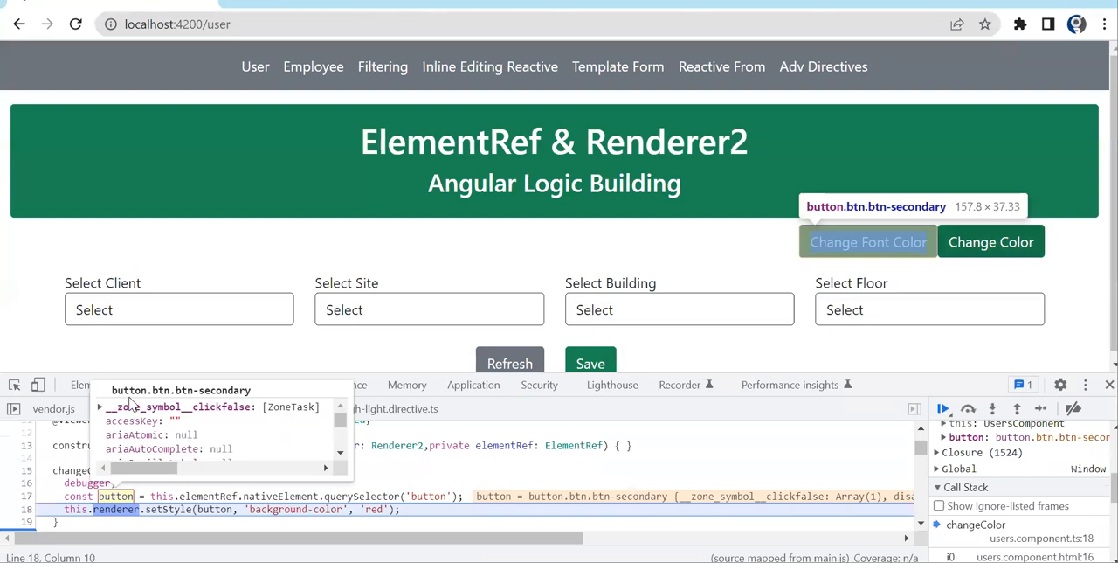
left_click(868, 241)
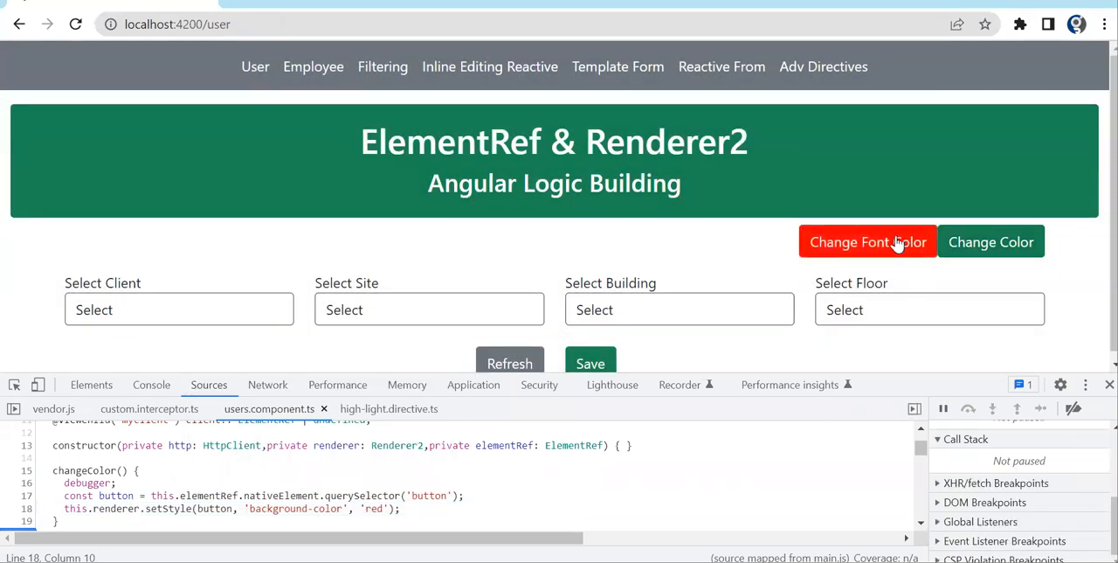
mouse_move(415, 310)
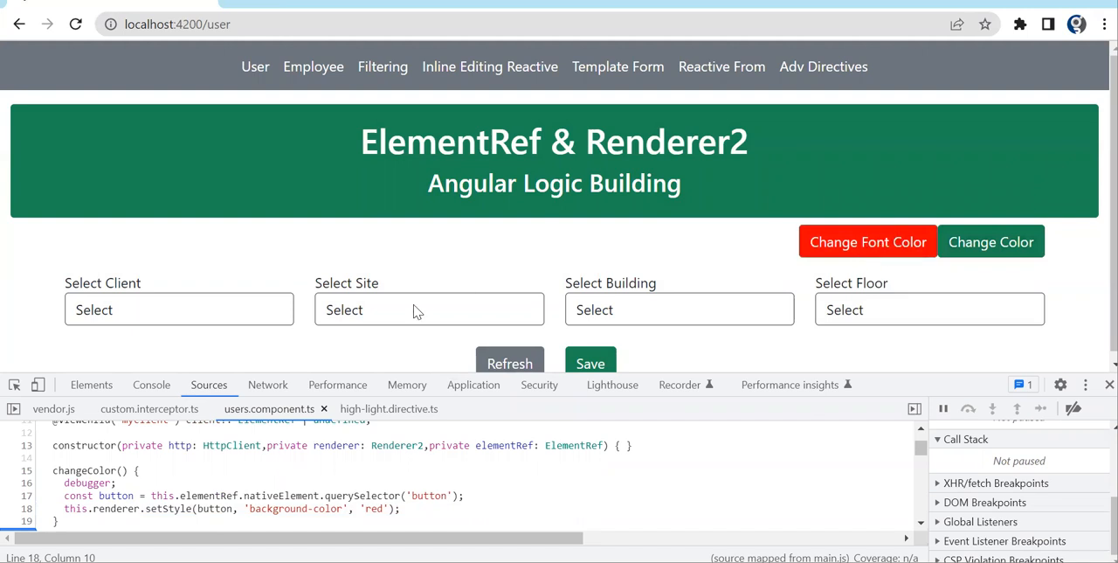
mouse_move(879, 252)
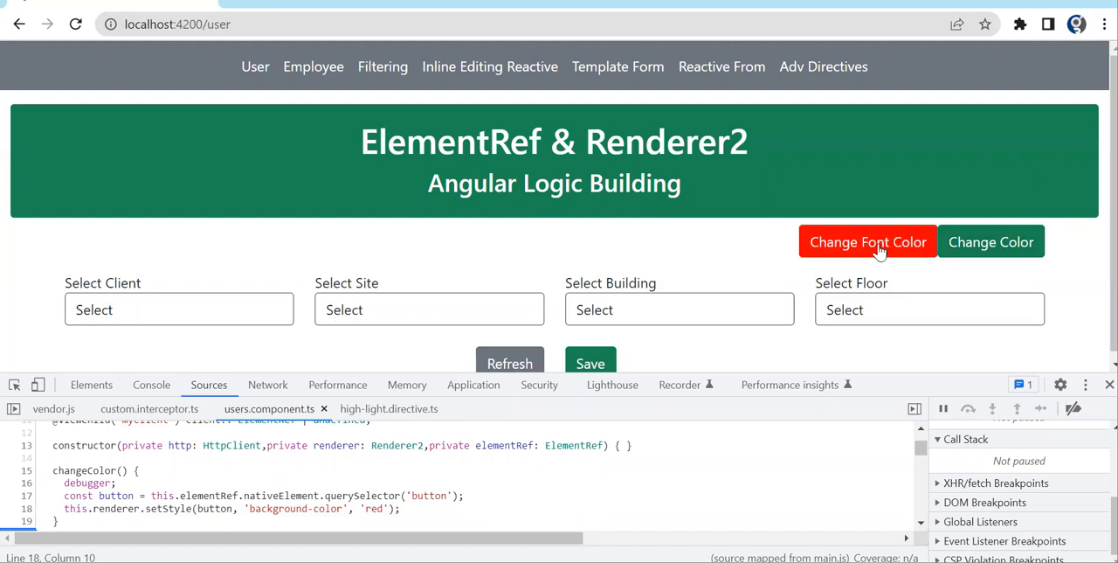
Step through changeFontColor(), inspect classList for text-danger, and resume execution.
left_click(867, 242)
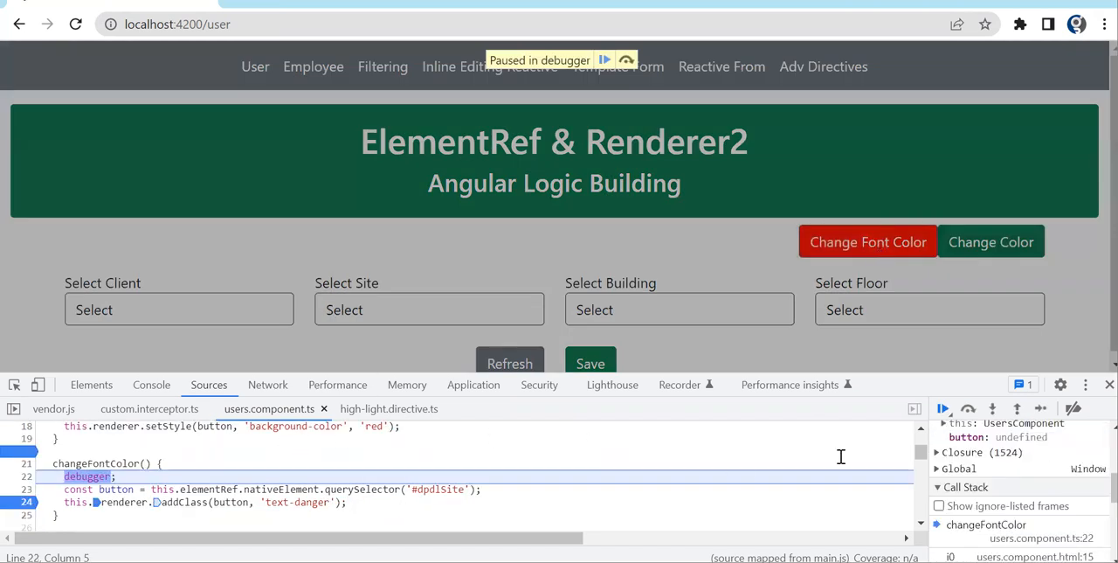
left_click(968, 408)
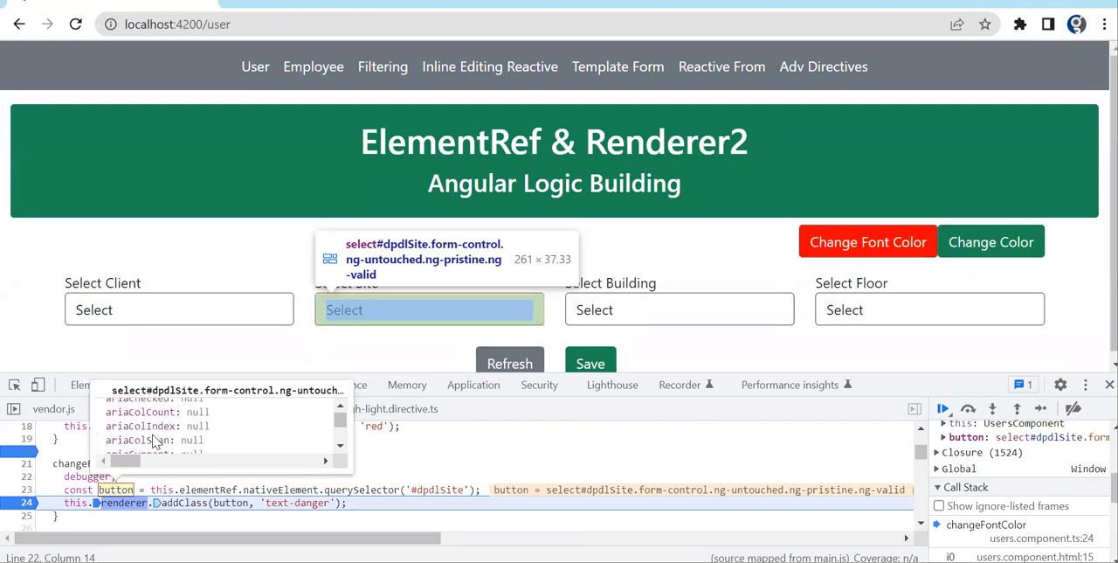
scroll("down", 3)
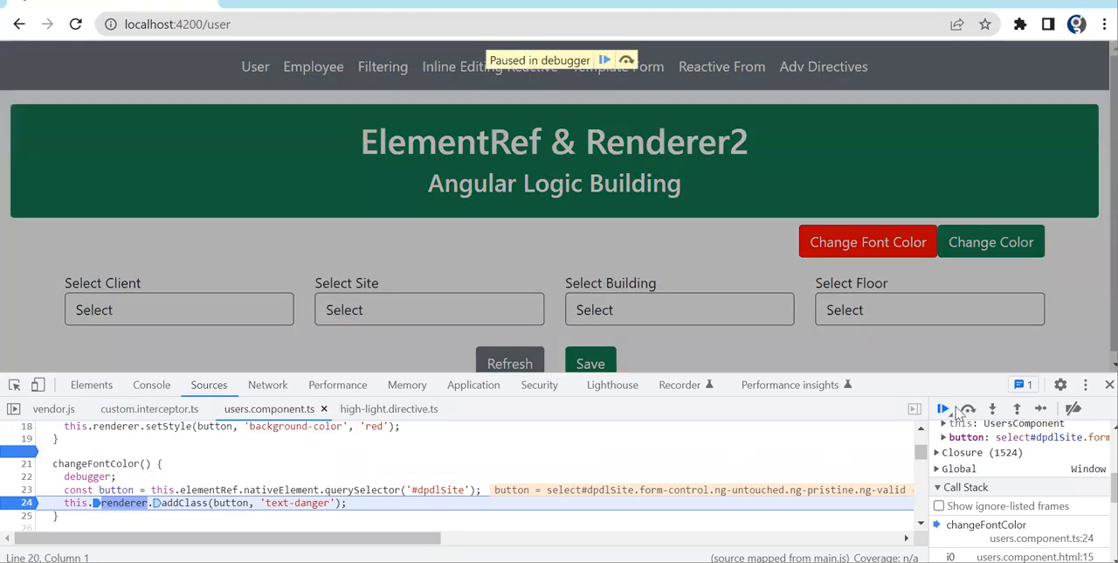
left_click(943, 408)
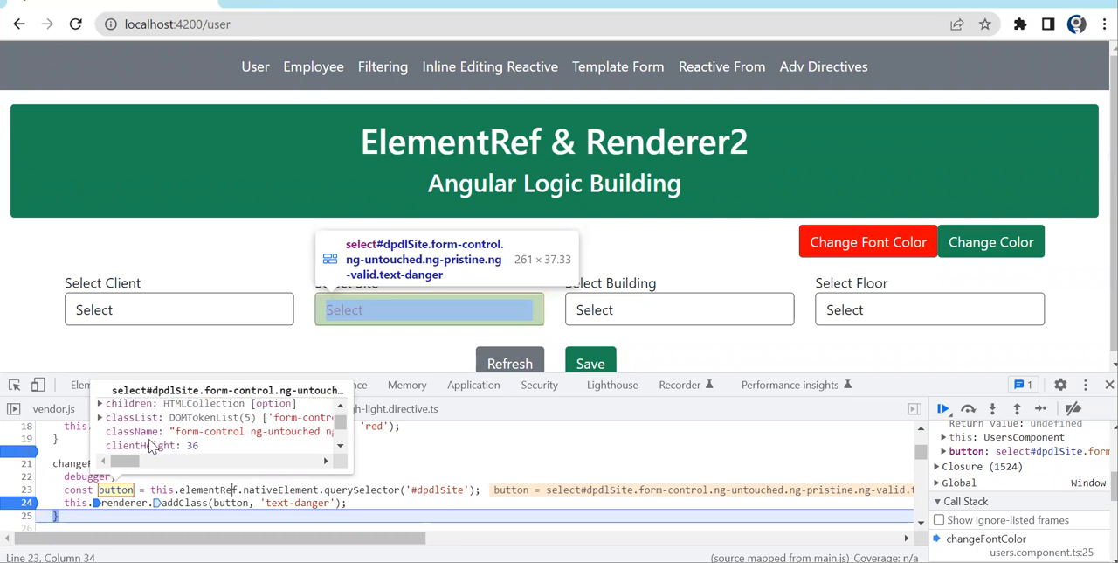
left_click(99, 416)
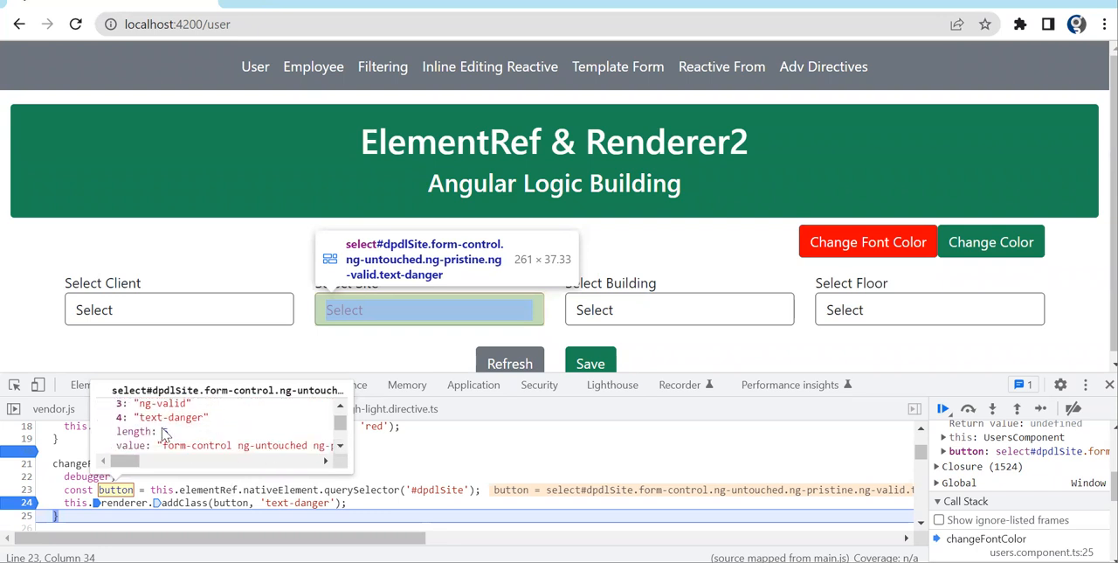
left_click(943, 408)
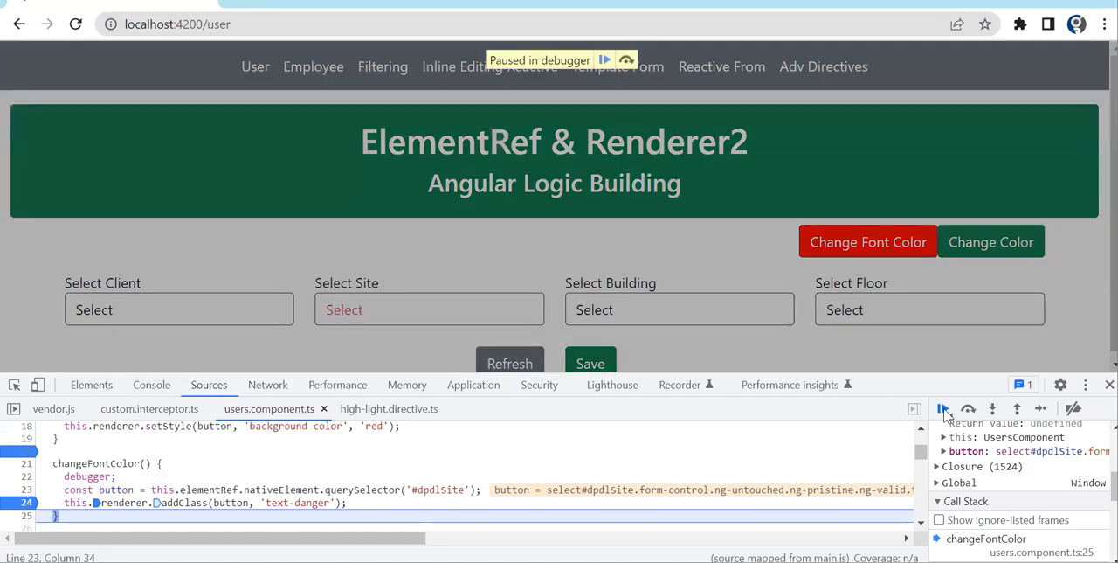
left_click(943, 408)
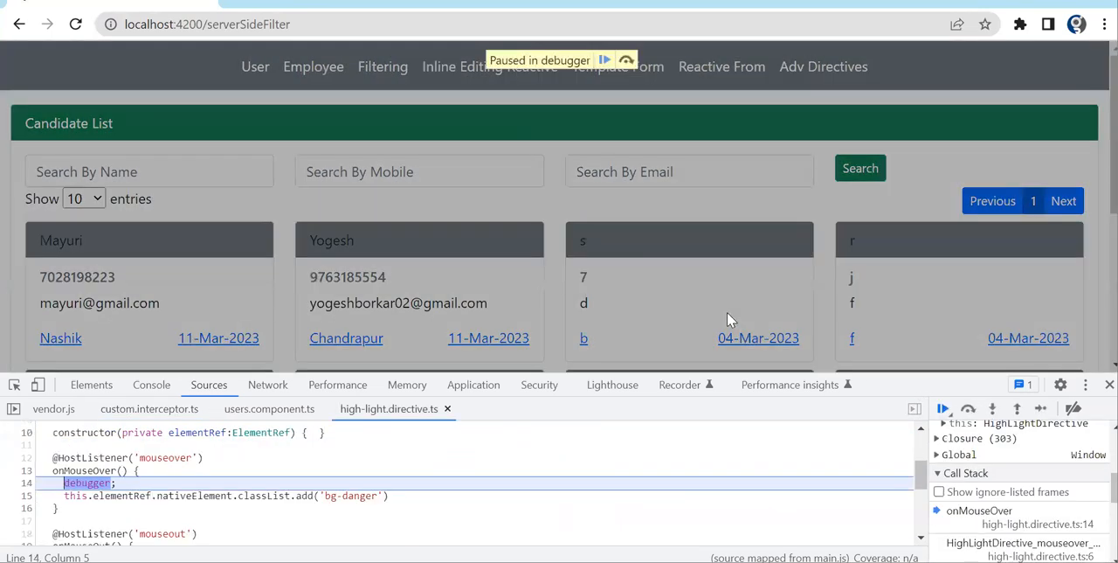
Resume through four onMouseOver/onMouseOut debugger pauses while hovering the Candidate List cards.
left_click(943, 408)
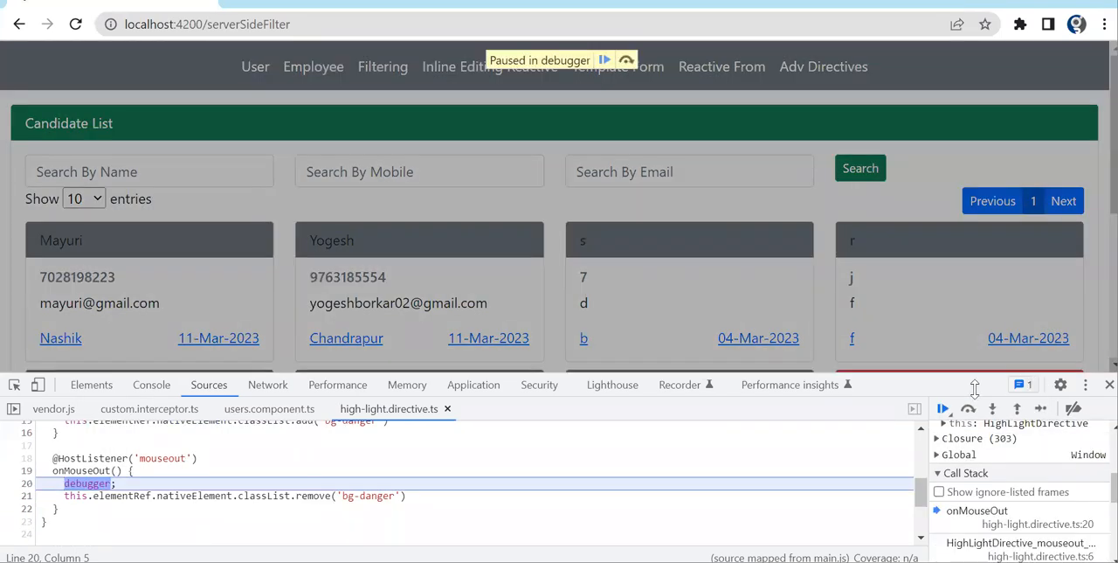
left_click(943, 408)
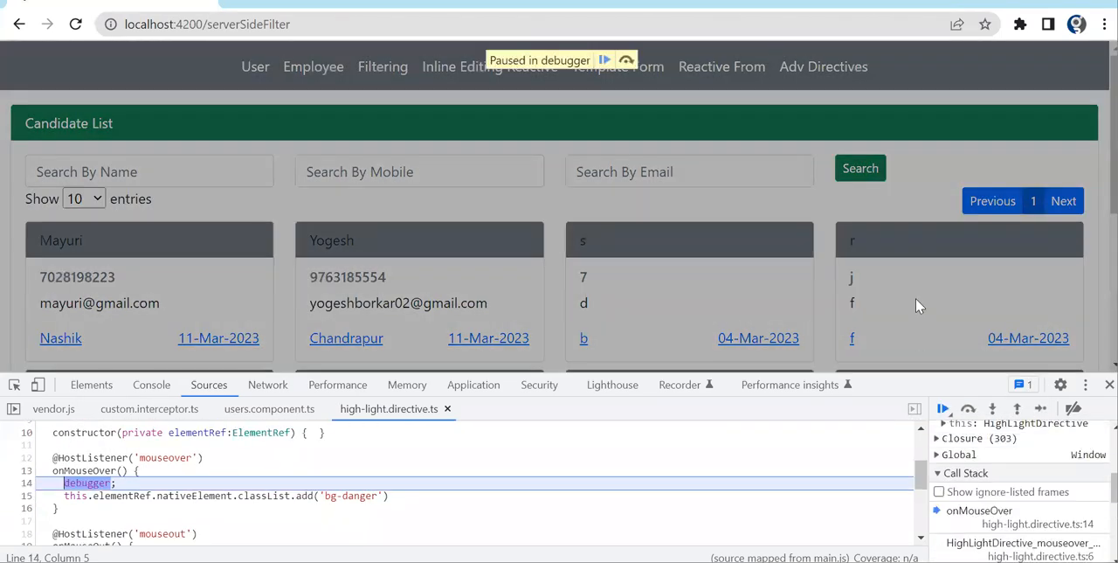
left_click(943, 408)
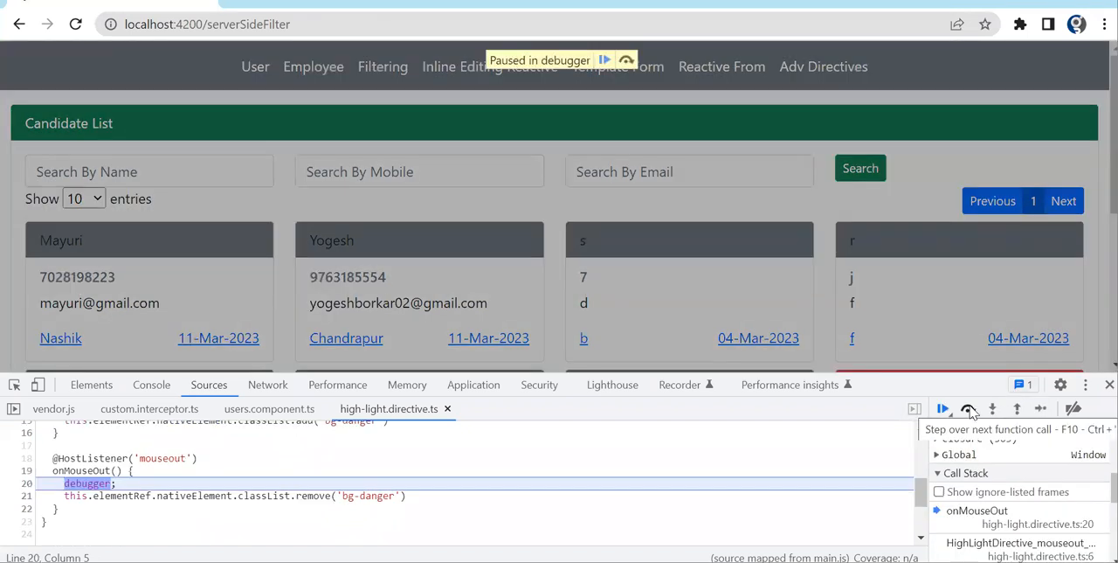
left_click(943, 408)
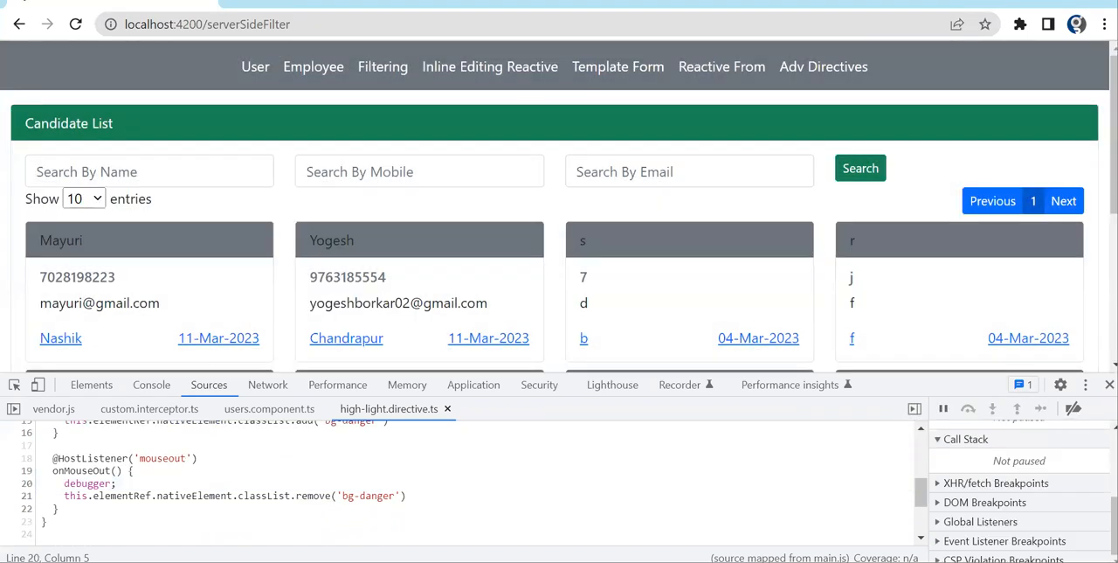
mouse_move(917, 251)
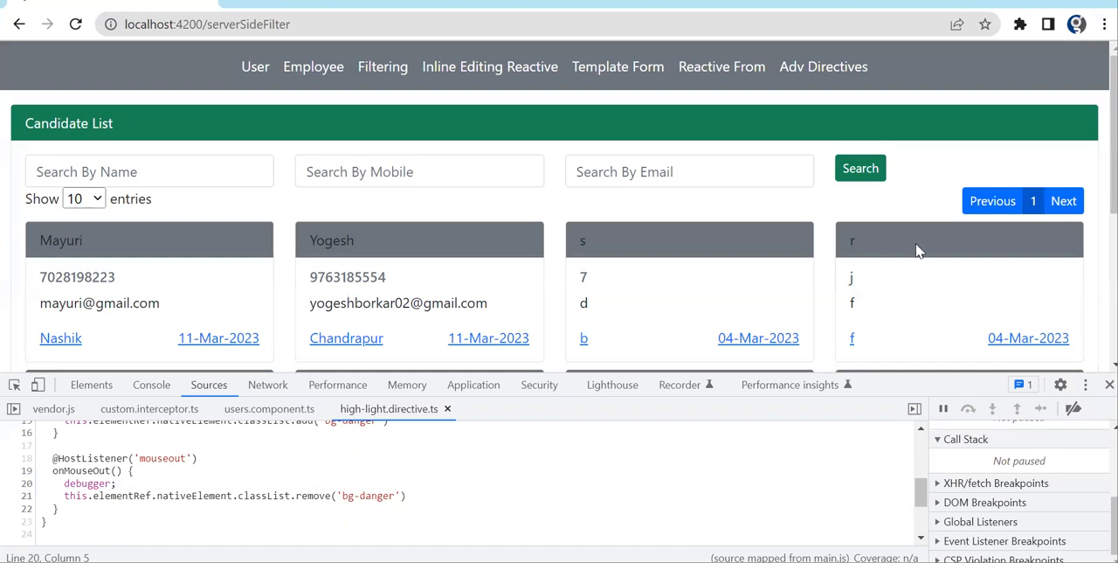
mouse_move(917, 245)
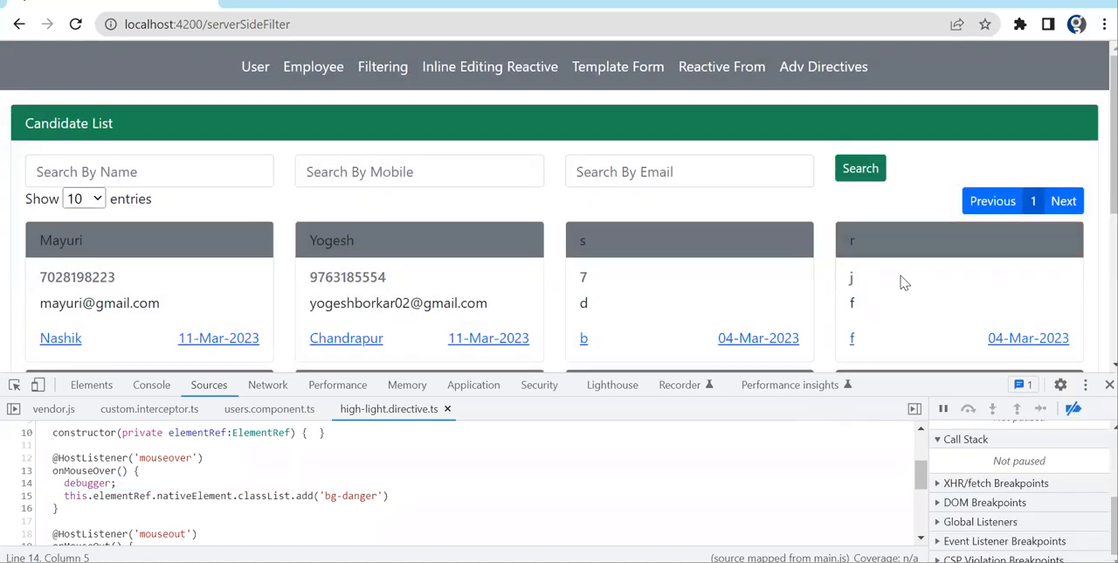
mouse_move(424, 251)
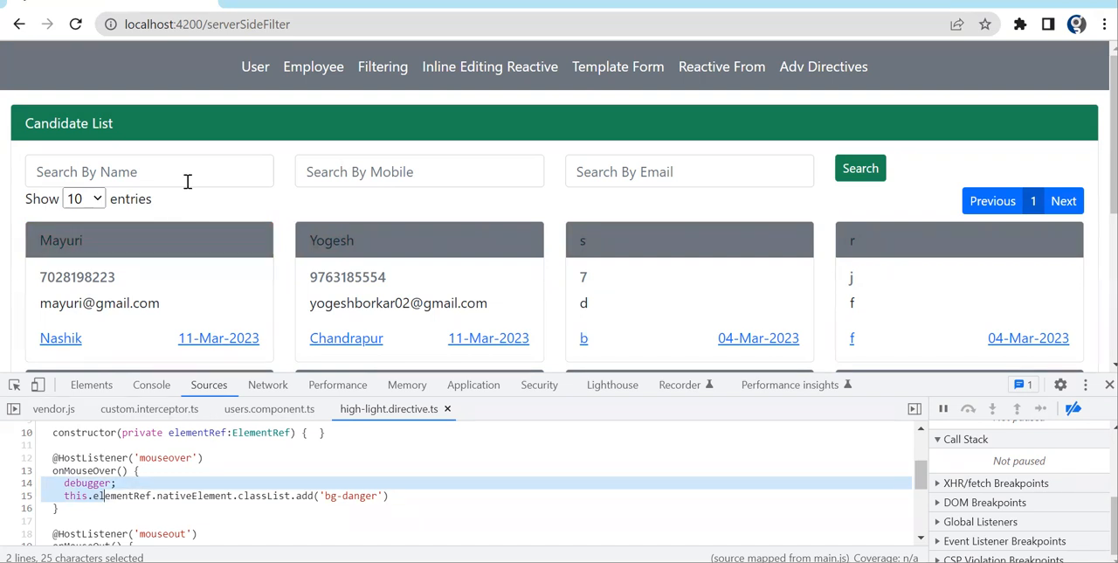
scroll("down", 3)
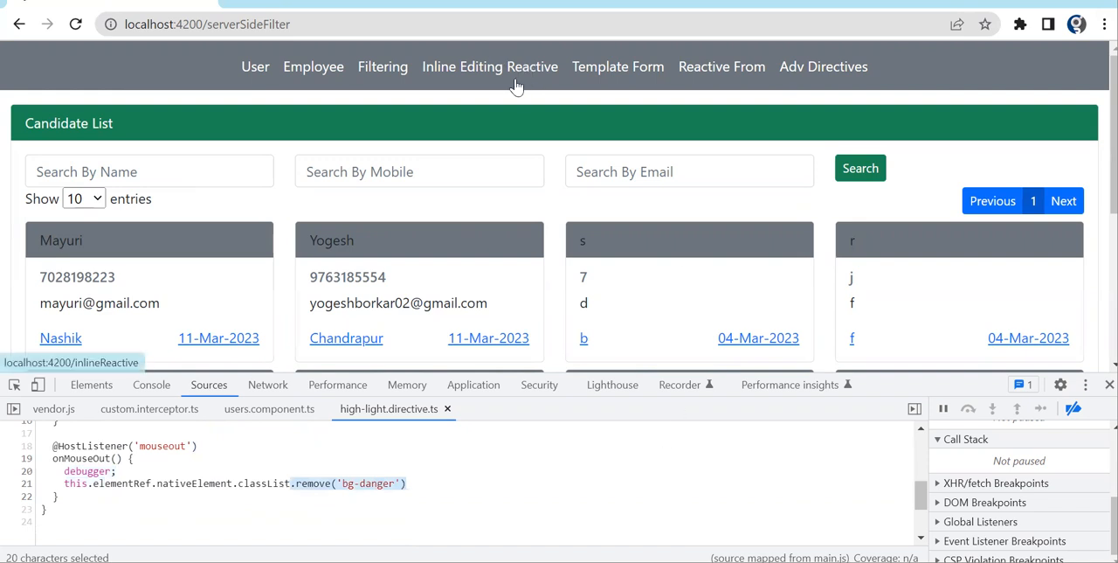
Open localhost:4200/user via the User link in the app navbar.
left_click(255, 67)
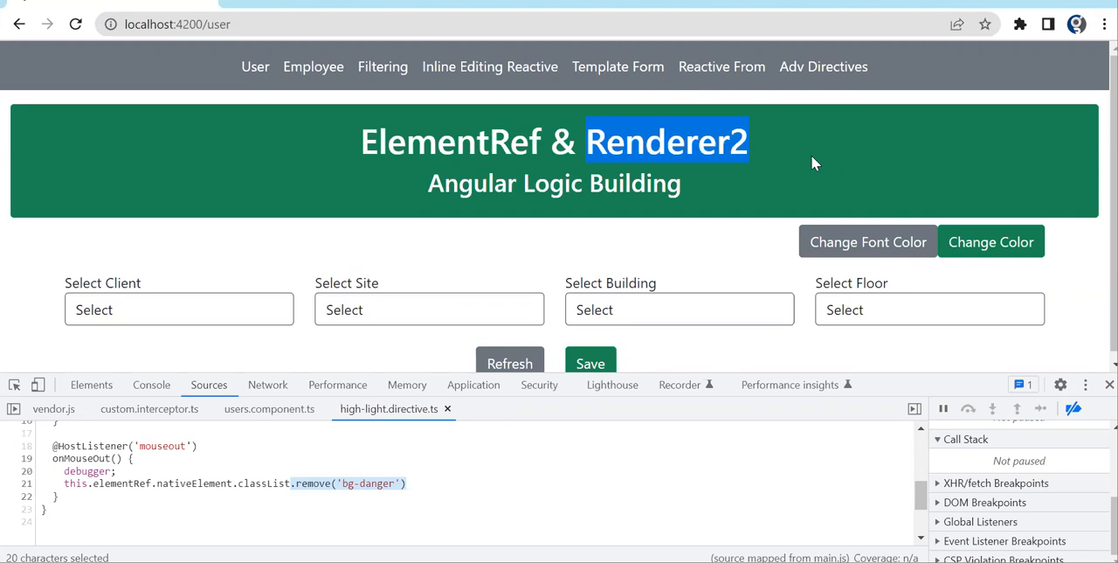
mouse_move(773, 500)
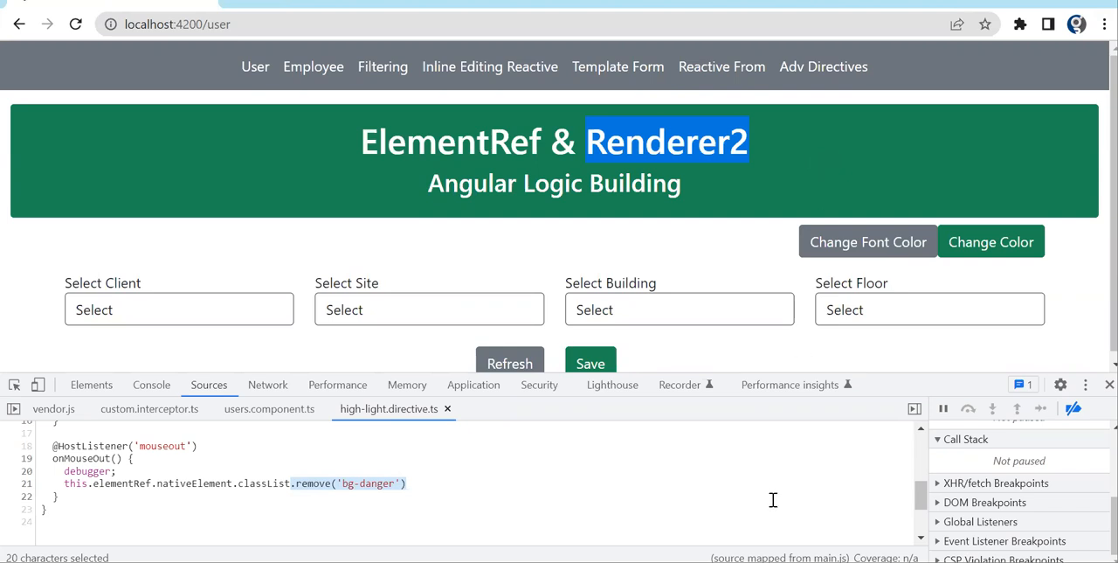